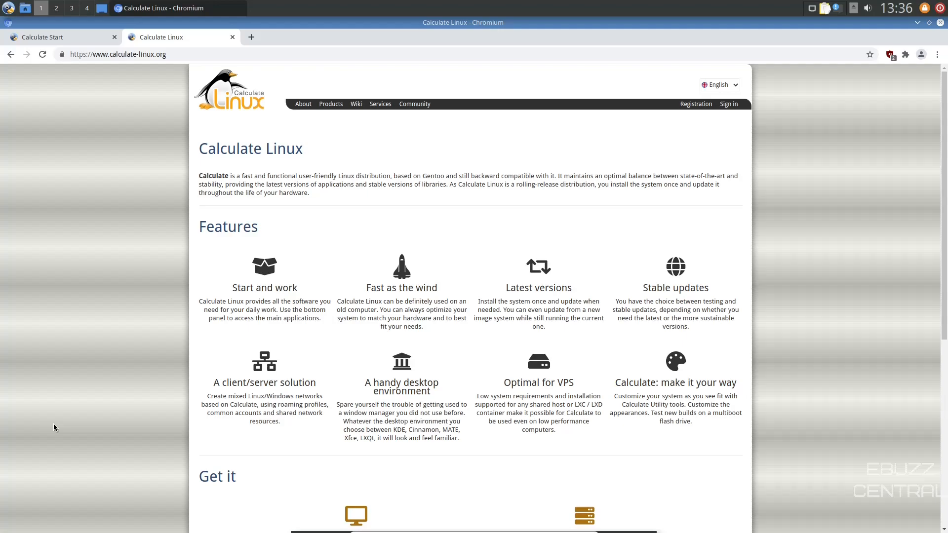
{"action": "mouse_move", "coordinate": [132, 134]}
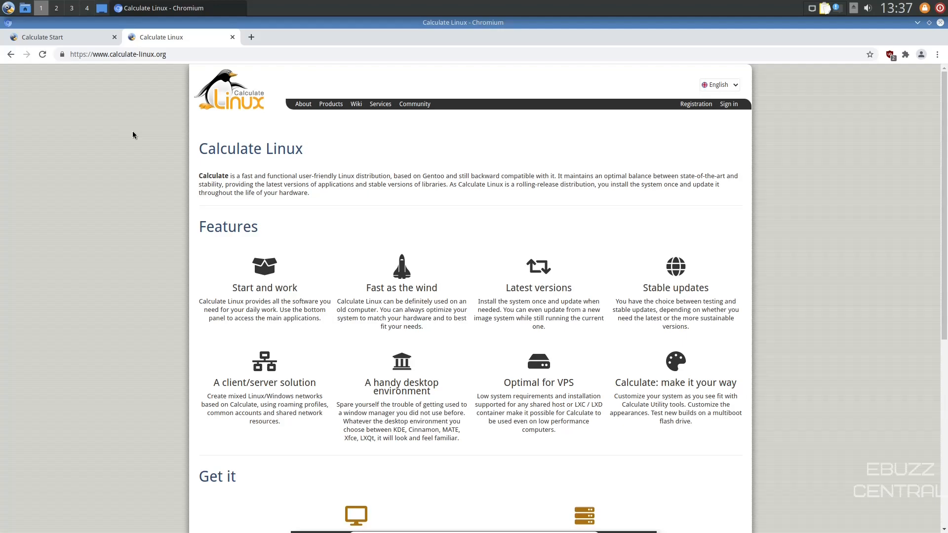
Step: Scroll through the Calculate Linux website, then close its tab, leaving Calculate Start
{"action": "scroll", "scroll_direction": "down", "scroll_amount": 3}
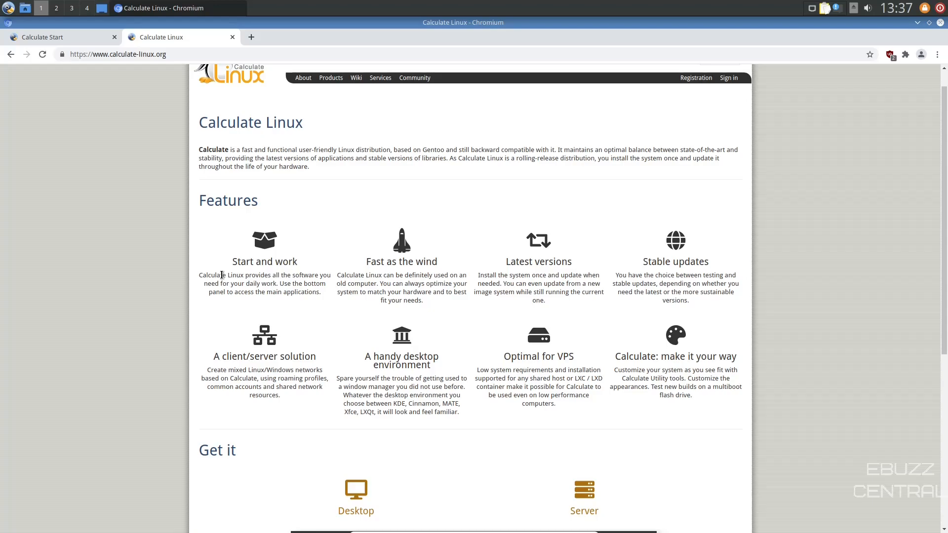
{"action": "scroll", "scroll_direction": "down", "scroll_amount": 3}
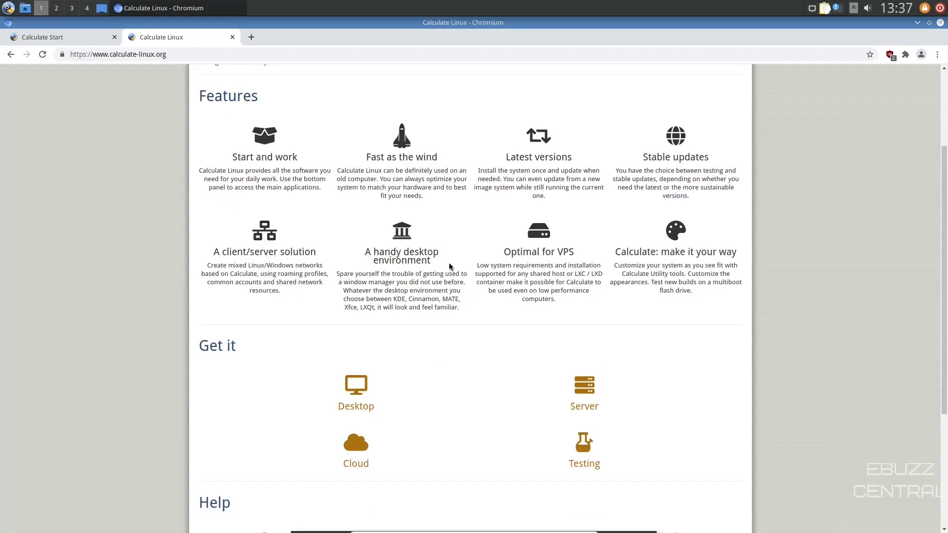
{"action": "scroll", "scroll_direction": "down", "scroll_amount": 3}
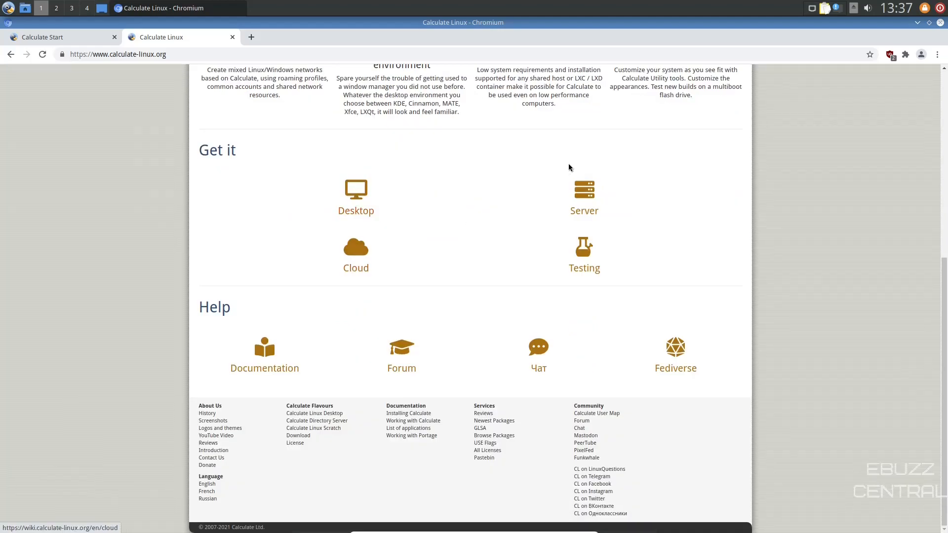
{"action": "mouse_move", "coordinate": [223, 332]}
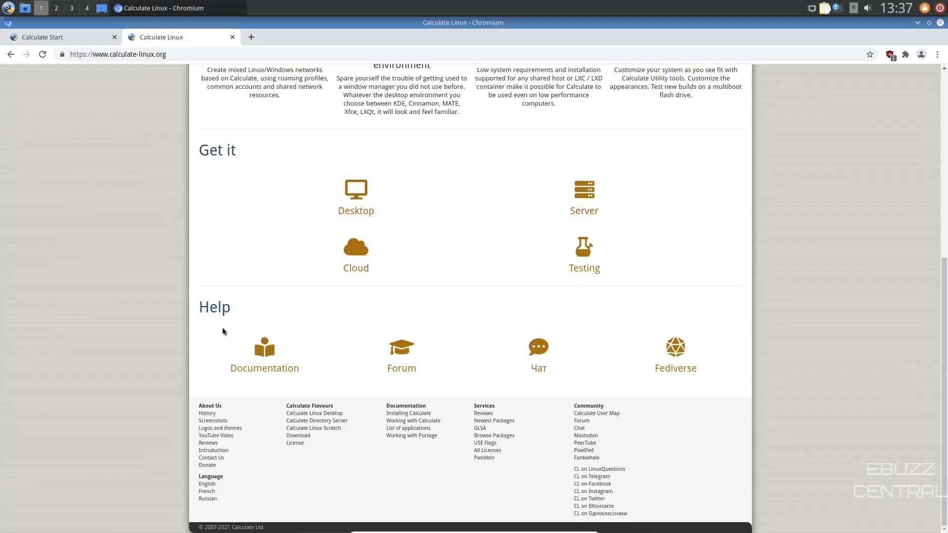
{"action": "mouse_move", "coordinate": [366, 344]}
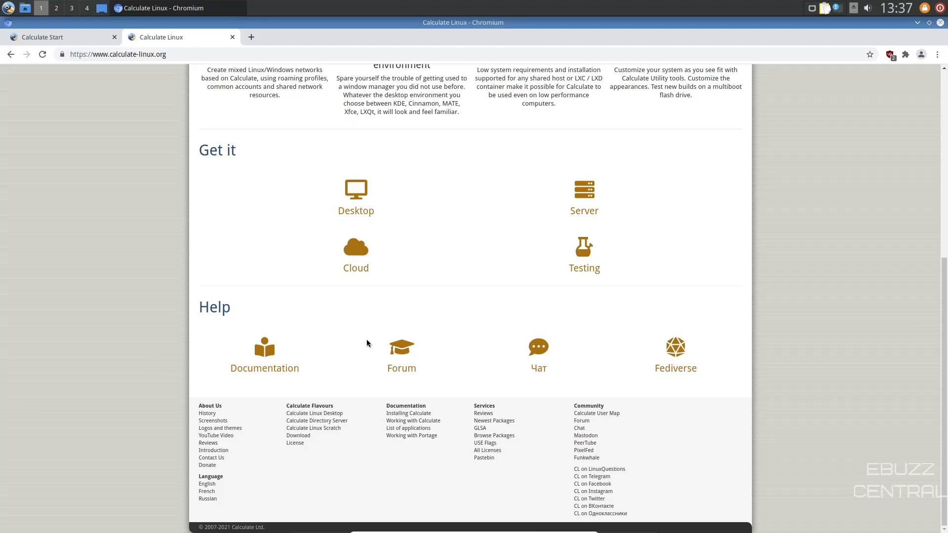
{"action": "scroll", "scroll_direction": "up", "scroll_amount": 3}
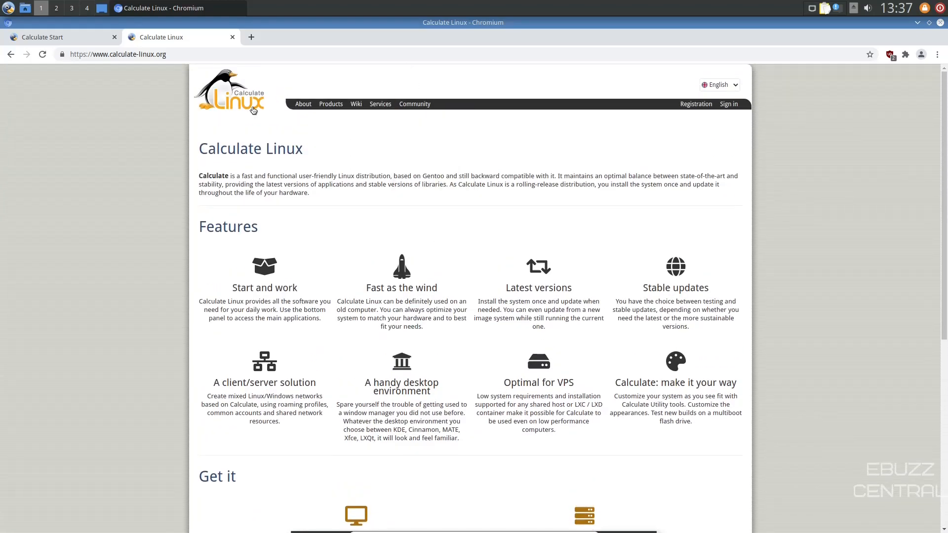
{"action": "left_click", "coordinate": [331, 103]}
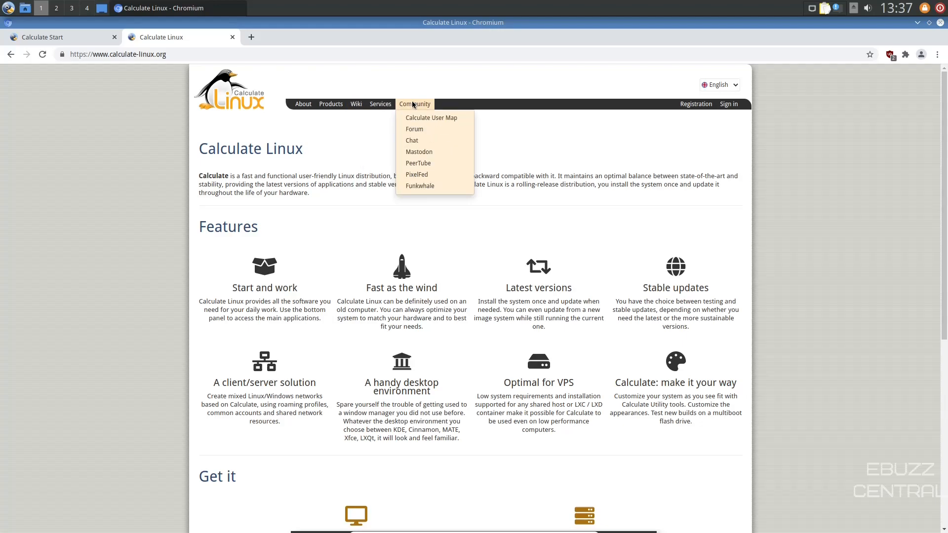
{"action": "mouse_move", "coordinate": [431, 118]}
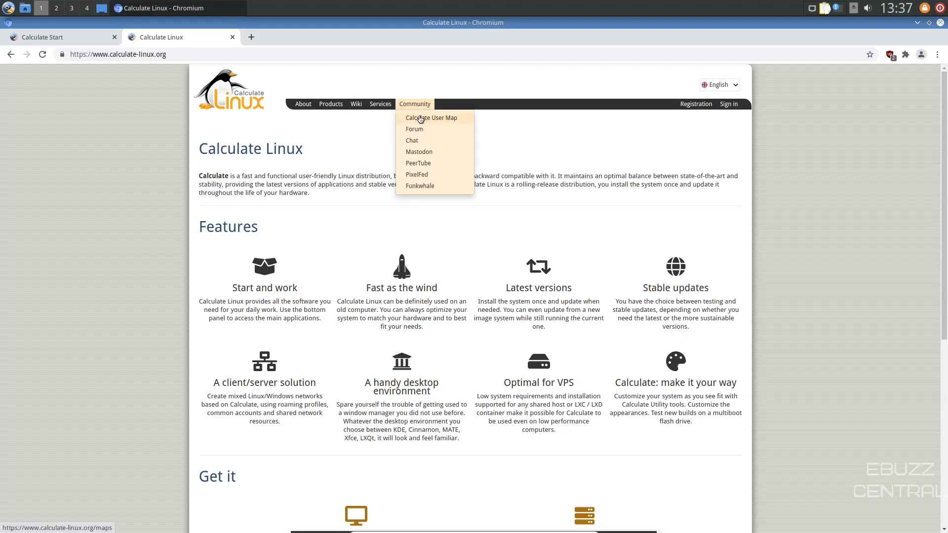
{"action": "mouse_move", "coordinate": [419, 152]}
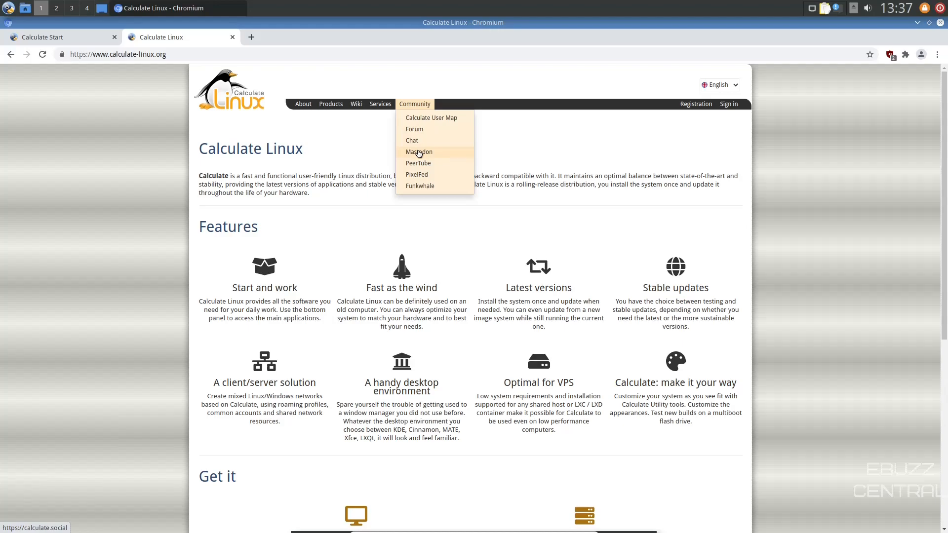
{"action": "mouse_move", "coordinate": [420, 186]}
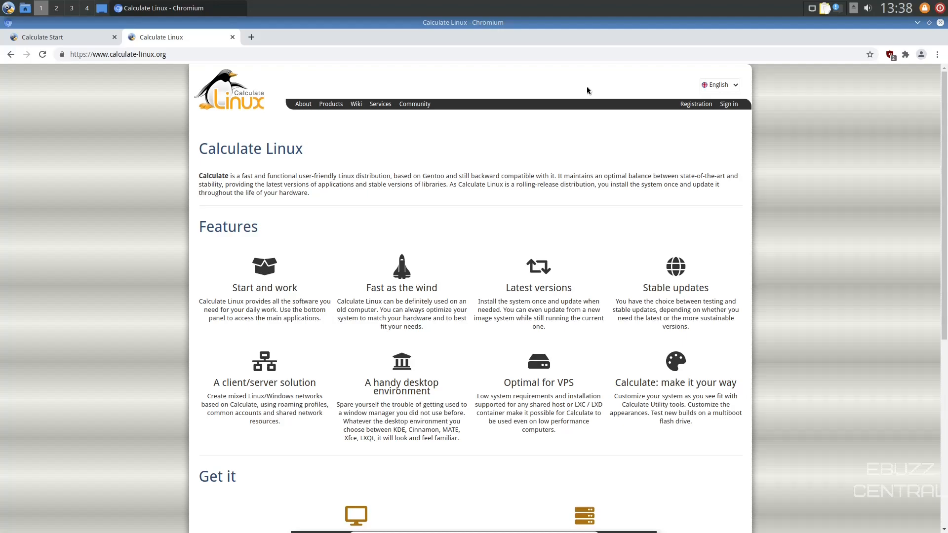
{"action": "mouse_move", "coordinate": [275, 113]}
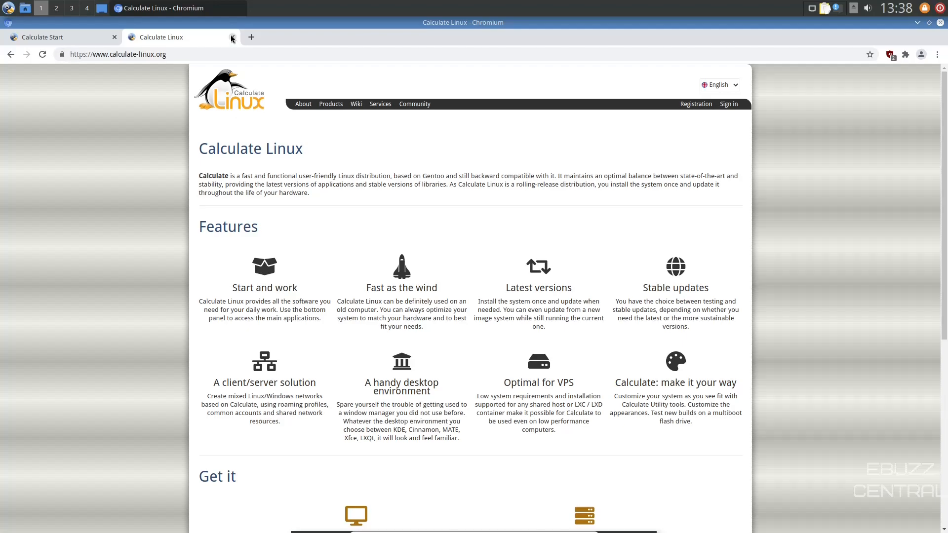
{"action": "left_click", "coordinate": [232, 37]}
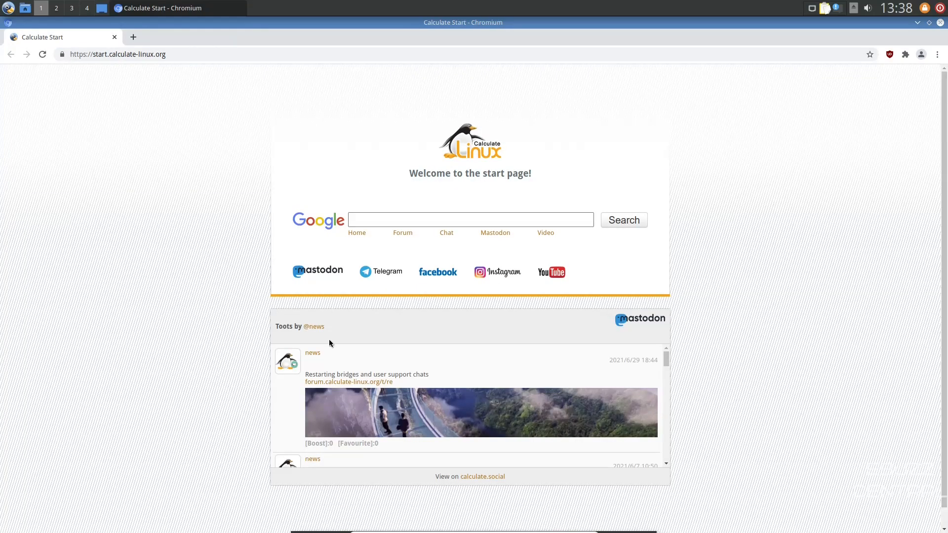
{"action": "mouse_move", "coordinate": [756, 312]}
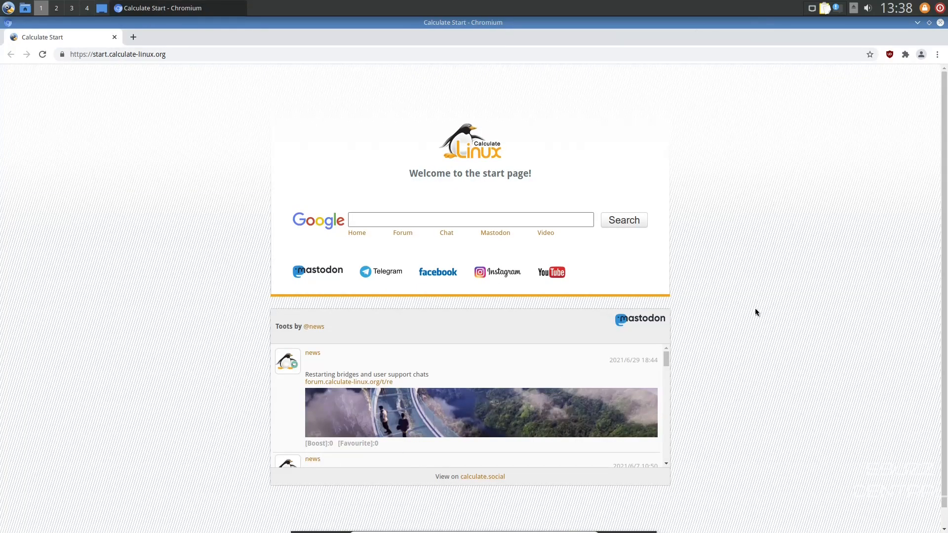
{"action": "mouse_move", "coordinate": [640, 329]}
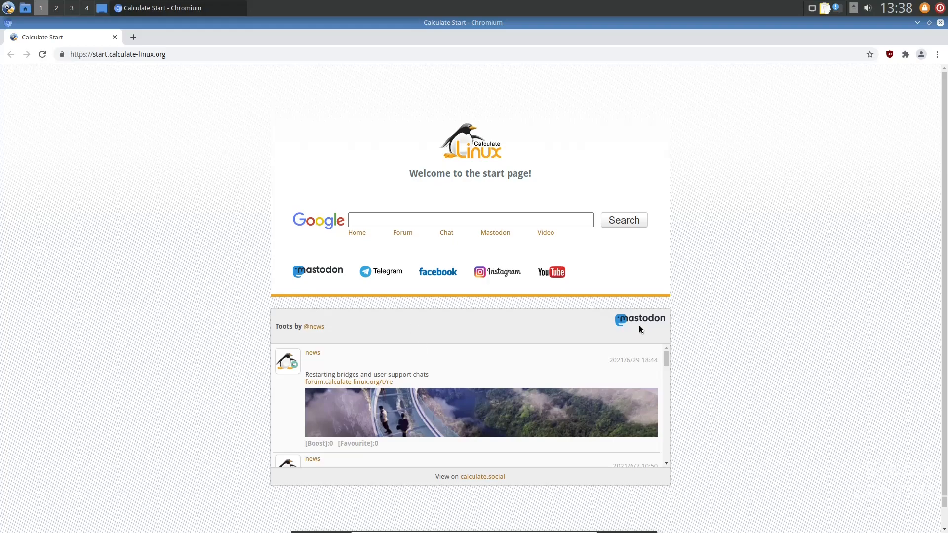
{"action": "mouse_move", "coordinate": [574, 332]}
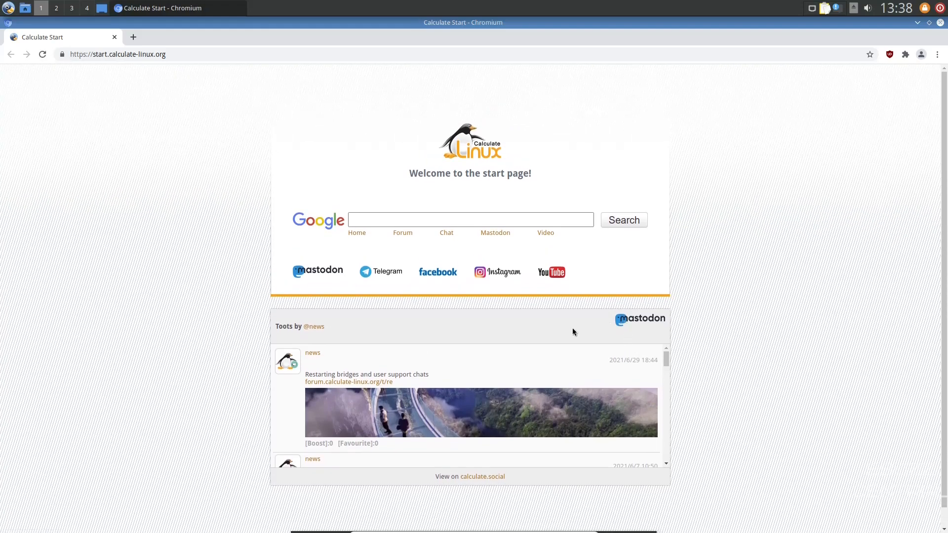
{"action": "mouse_move", "coordinate": [365, 272]}
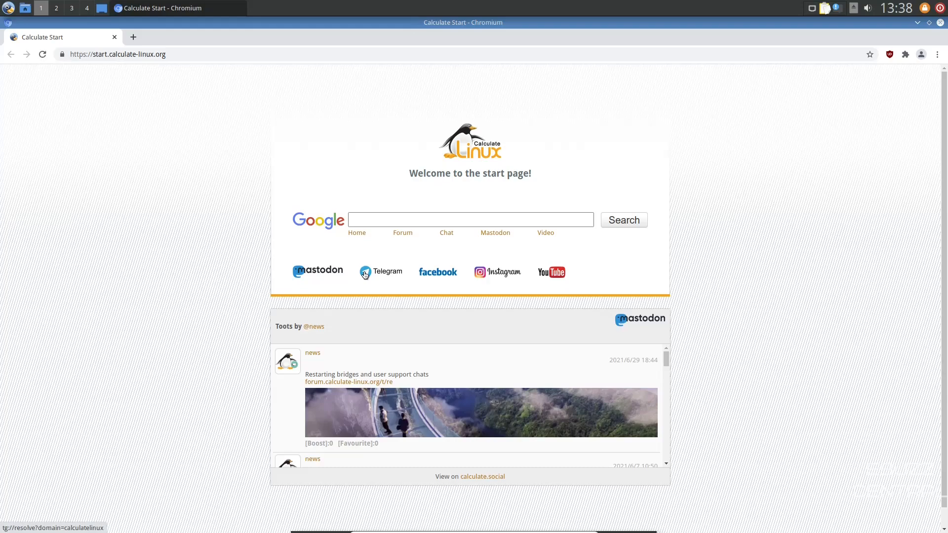
{"action": "mouse_move", "coordinate": [559, 273]}
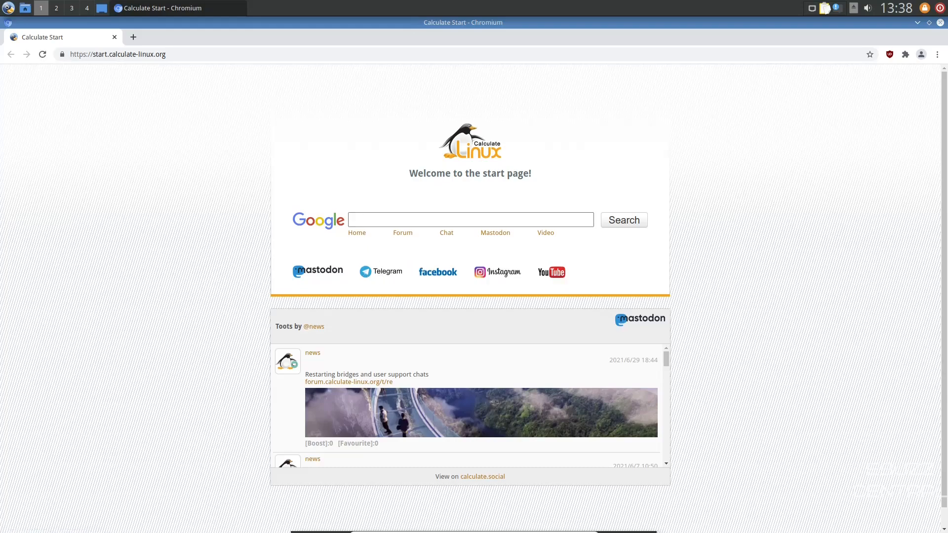
{"action": "mouse_move", "coordinate": [519, 423]}
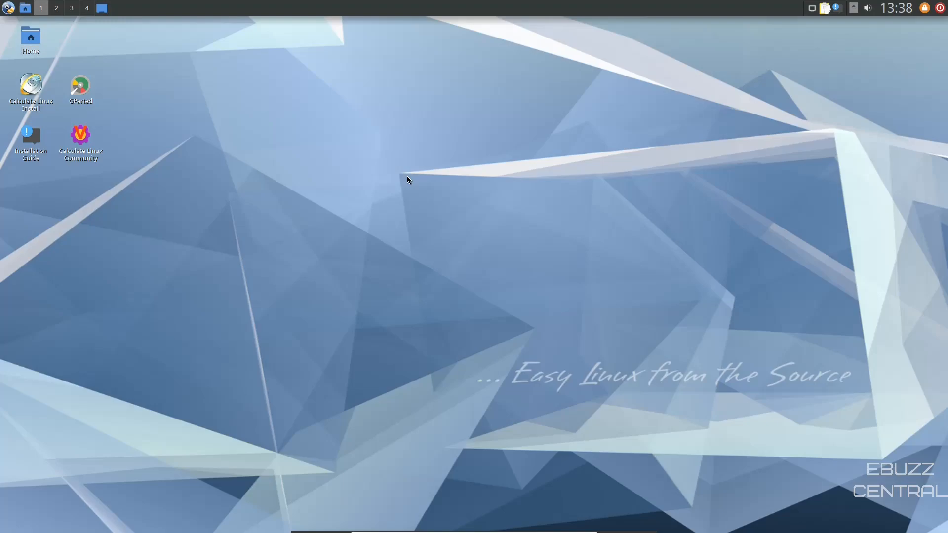
{"action": "mouse_move", "coordinate": [407, 164]}
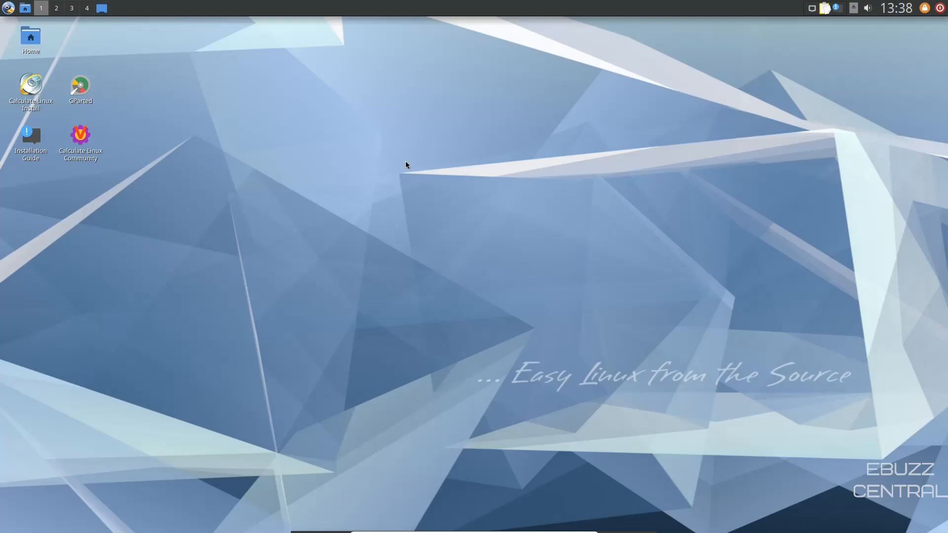
Step: Show the desktop context menu offering to create a new folder or blank file
{"action": "right_click", "coordinate": [406, 165]}
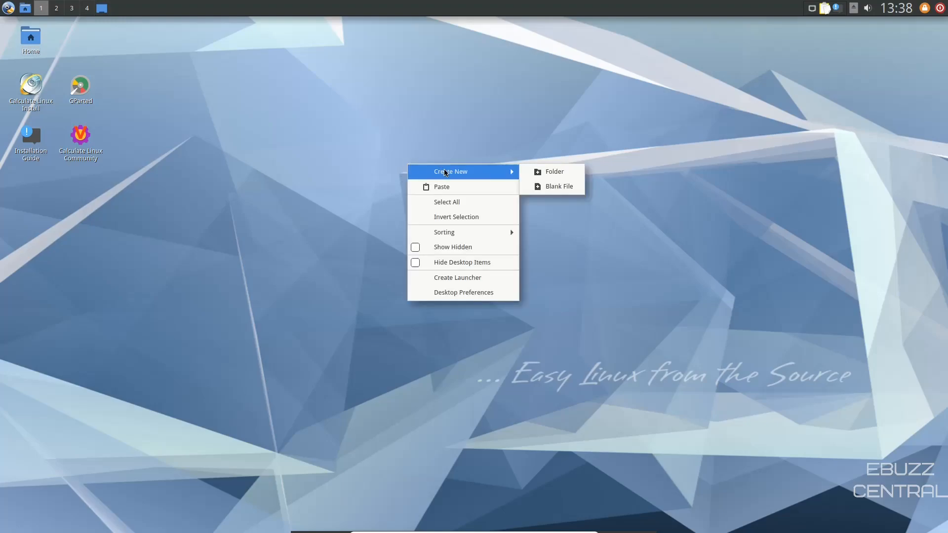
{"action": "mouse_move", "coordinate": [456, 216]}
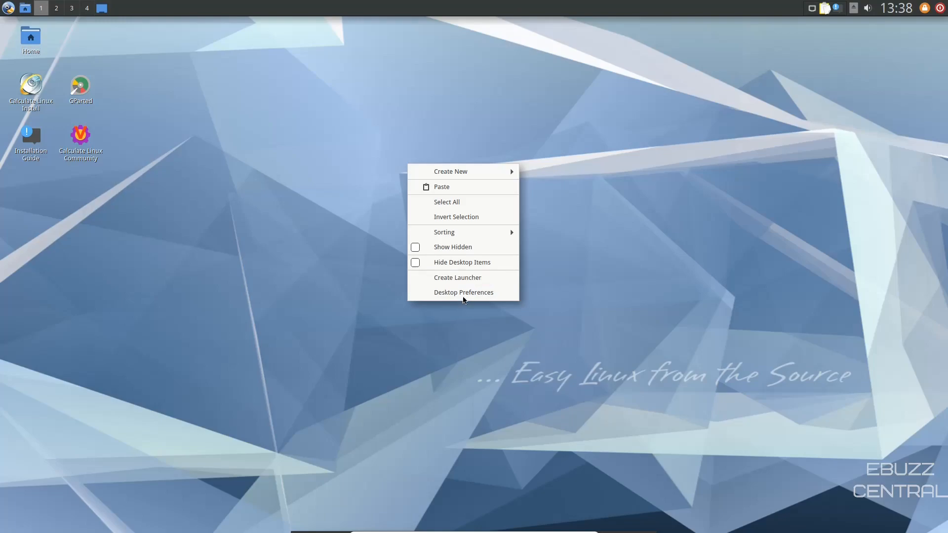
Step: Open Desktop Preferences and pick 1024x768.jpg as the background wallpaper image
{"action": "left_click", "coordinate": [463, 292]}
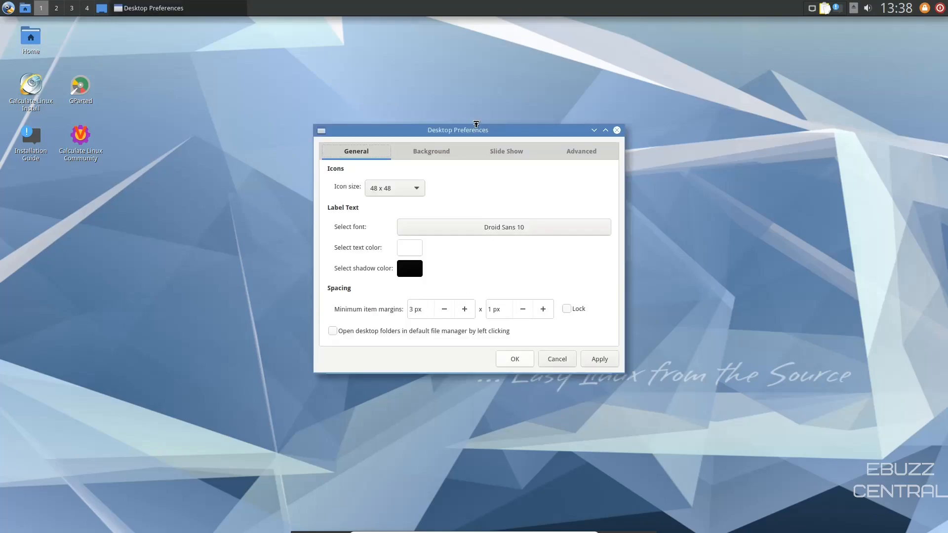
{"action": "left_click_drag", "start_coordinate": [458, 129], "coordinate": [441, 88]}
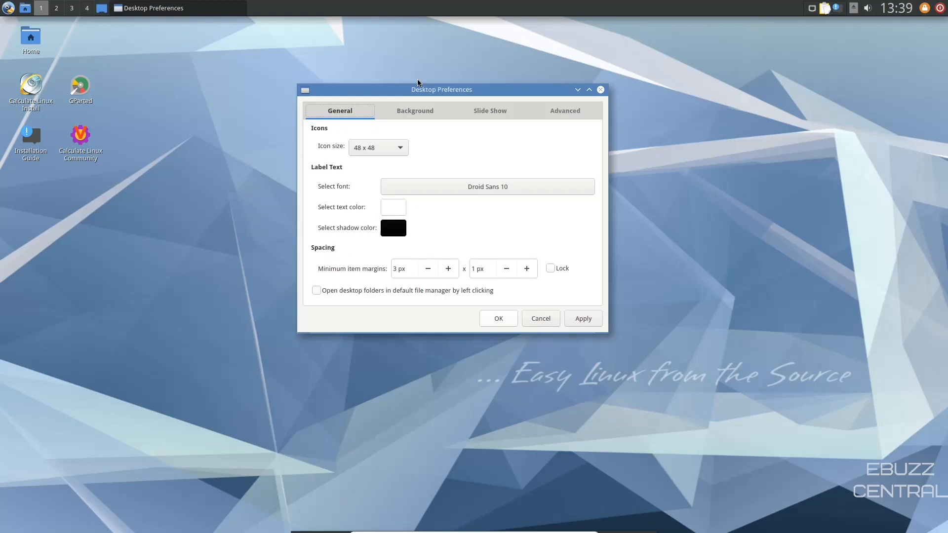
{"action": "mouse_move", "coordinate": [525, 186]}
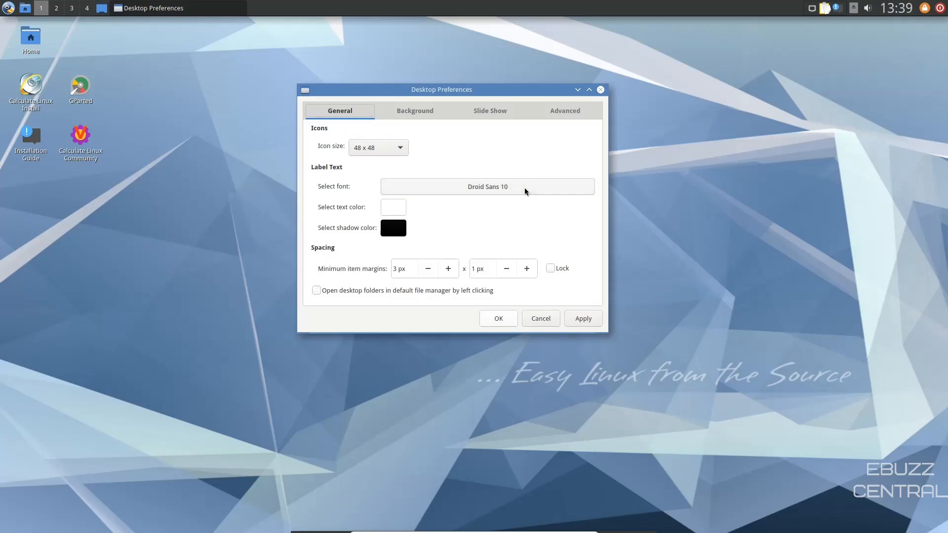
{"action": "left_click", "coordinate": [415, 111]}
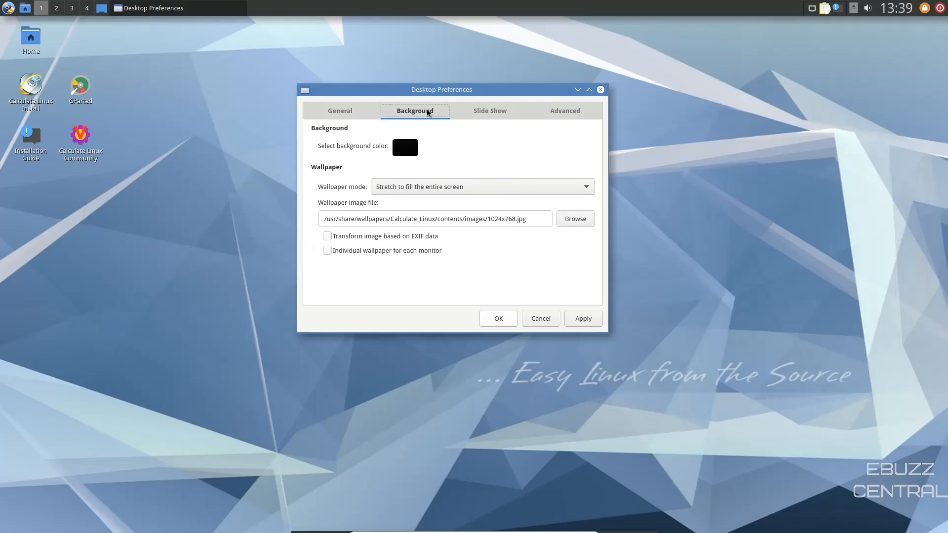
{"action": "mouse_move", "coordinate": [547, 212]}
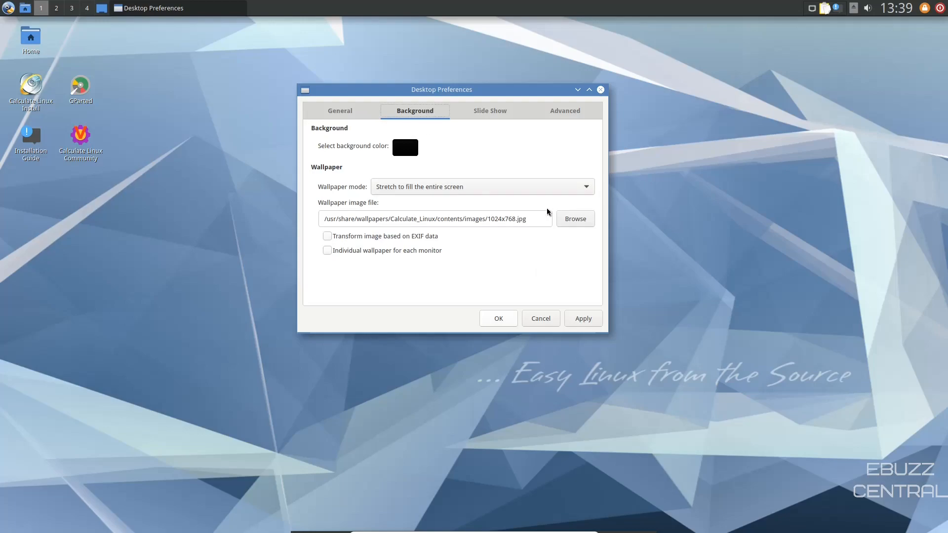
{"action": "left_click", "coordinate": [574, 219]}
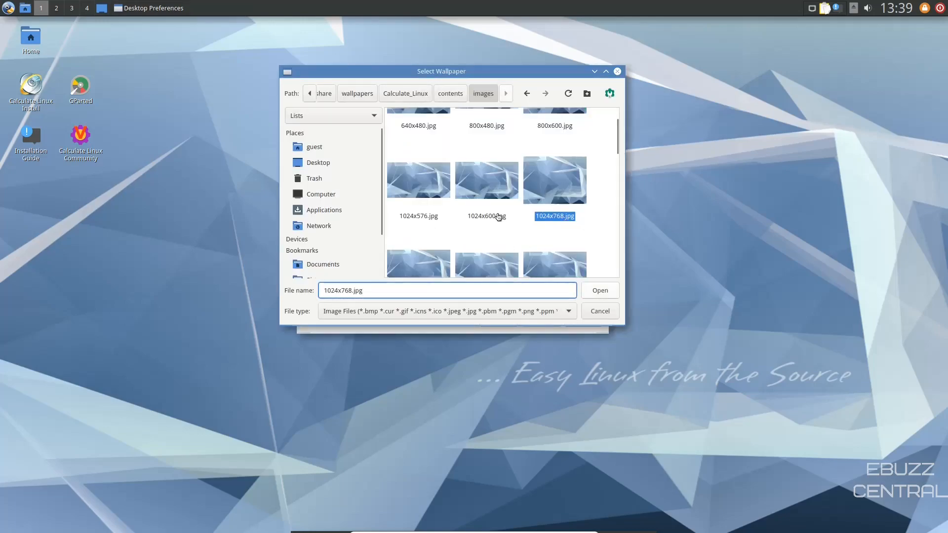
{"action": "scroll", "scroll_direction": "down", "scroll_amount": 3}
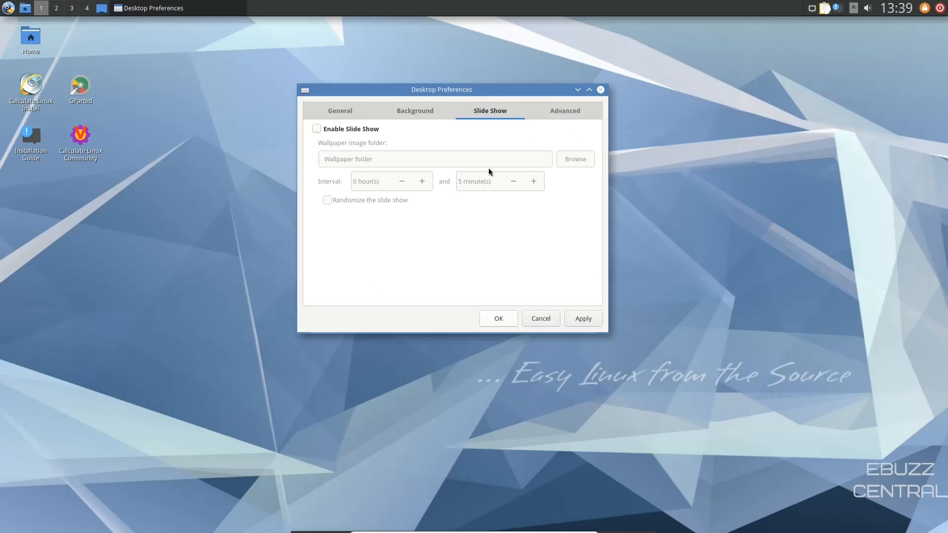
Step: Turn the Home, Trash, Computer and Network desktop shortcuts on, then off, and apply
{"action": "left_click", "coordinate": [564, 111]}
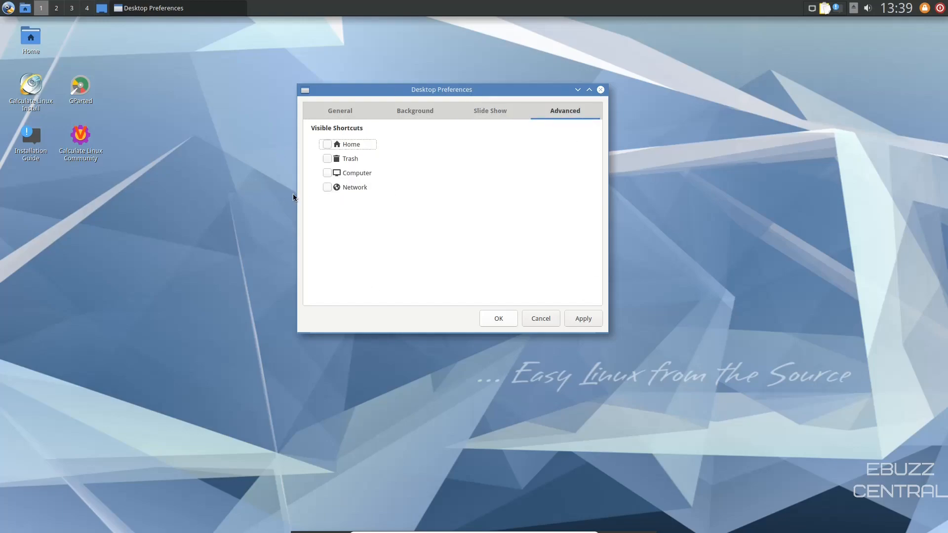
{"action": "left_click", "coordinate": [327, 144]}
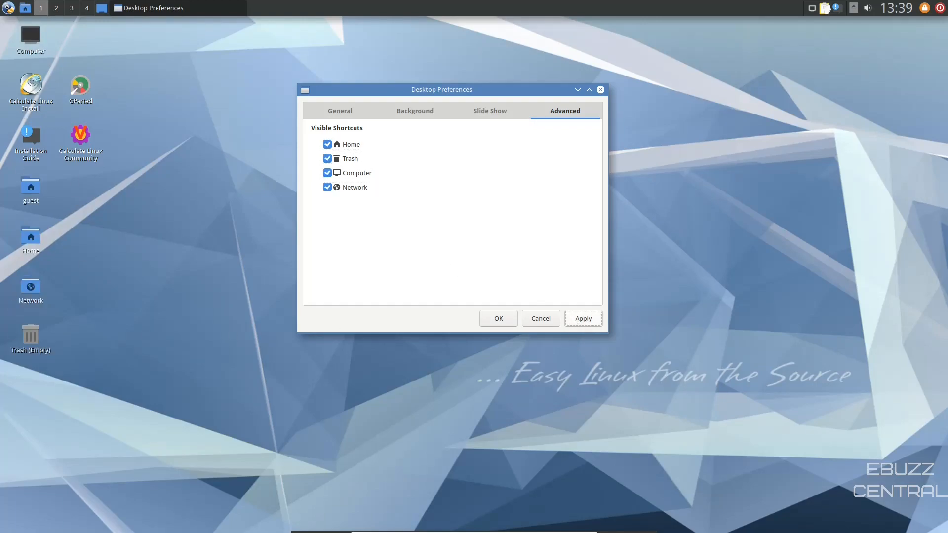
{"action": "left_click", "coordinate": [327, 187]}
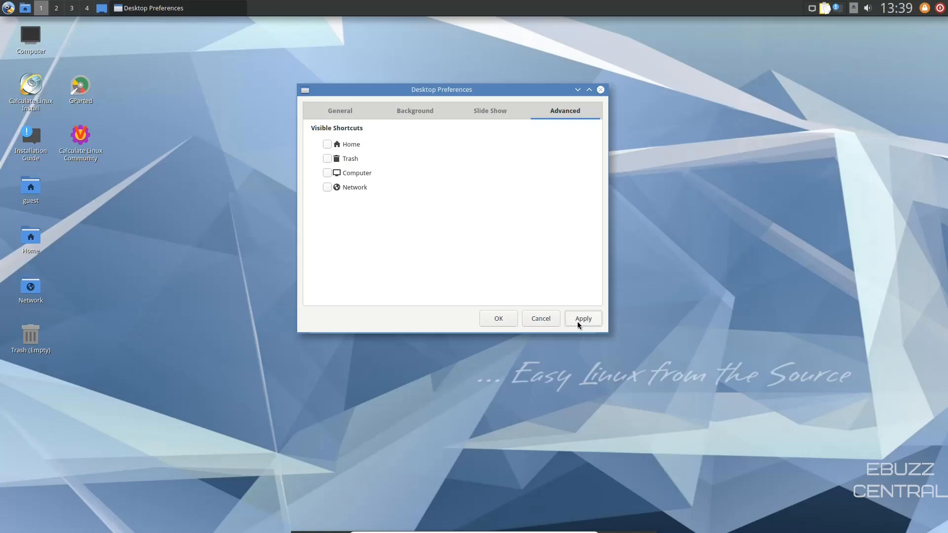
{"action": "left_click", "coordinate": [497, 319]}
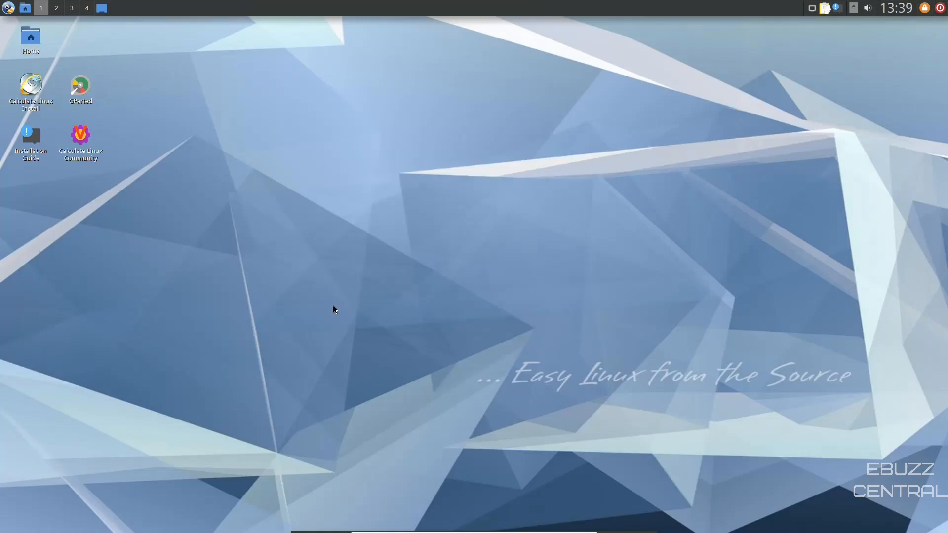
{"action": "mouse_move", "coordinate": [549, 213]}
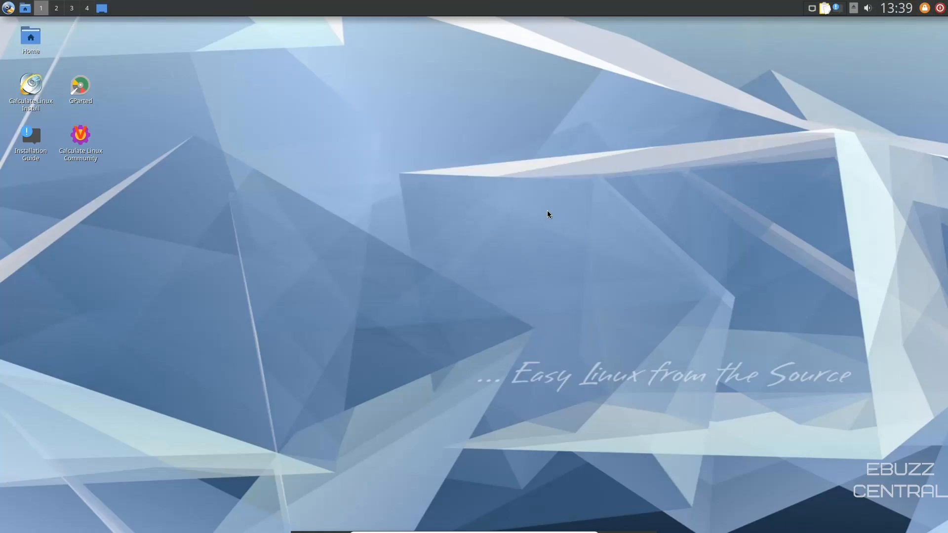
{"action": "mouse_move", "coordinate": [937, 19]}
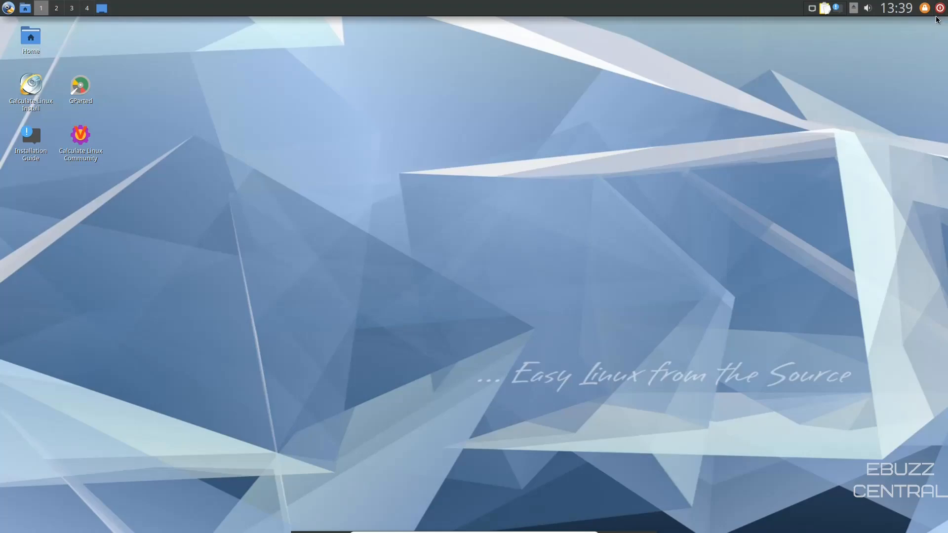
{"action": "mouse_move", "coordinate": [897, 16]}
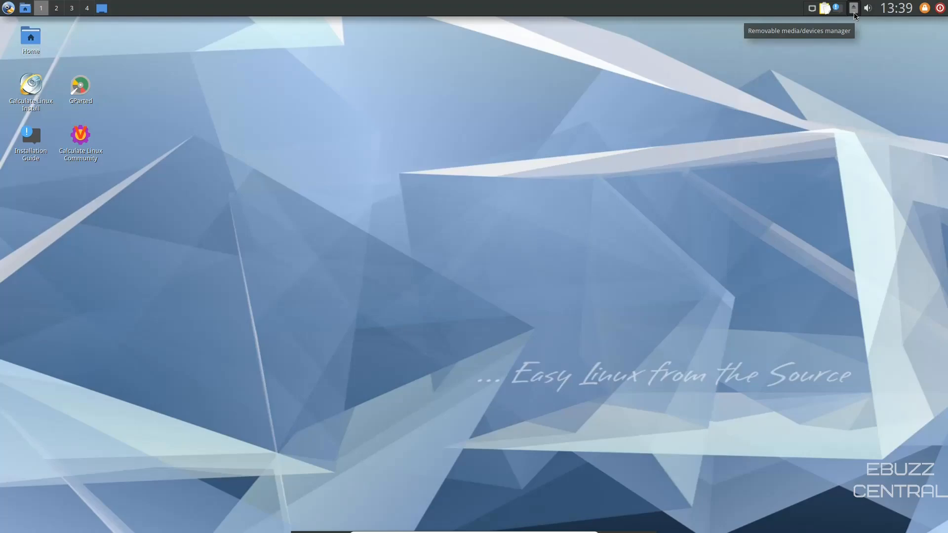
{"action": "mouse_move", "coordinate": [840, 16]}
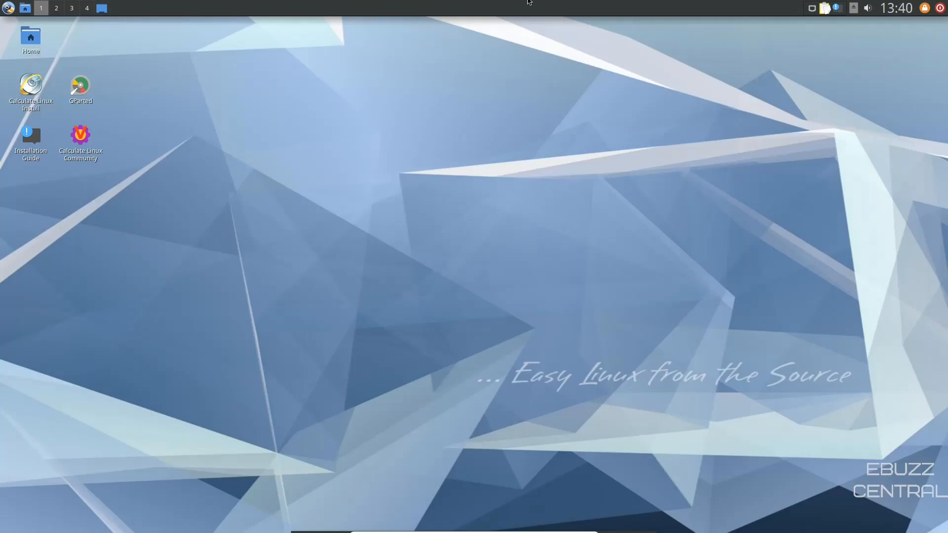
Step: Raise the top panel's height three steps to about 41 px in Configure Panel
{"action": "right_click", "coordinate": [525, 8]}
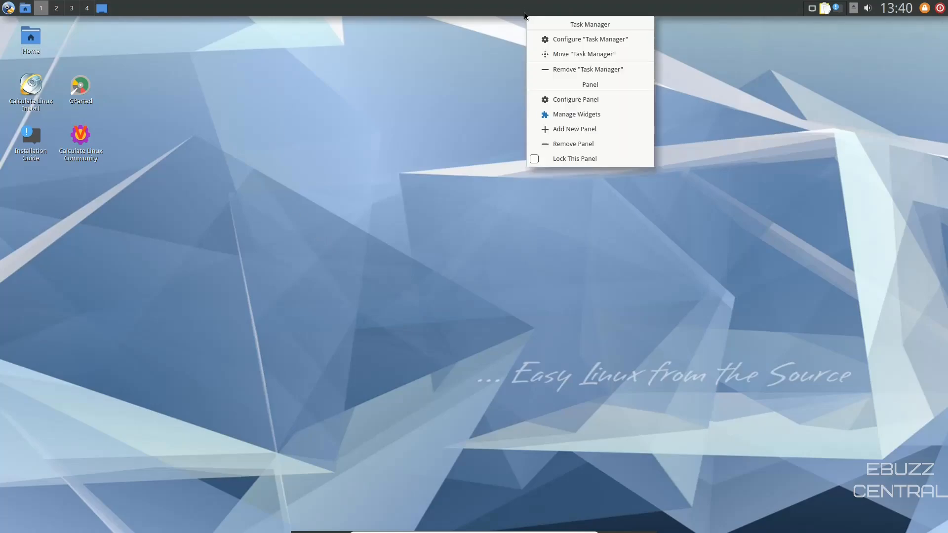
{"action": "mouse_move", "coordinate": [584, 54]}
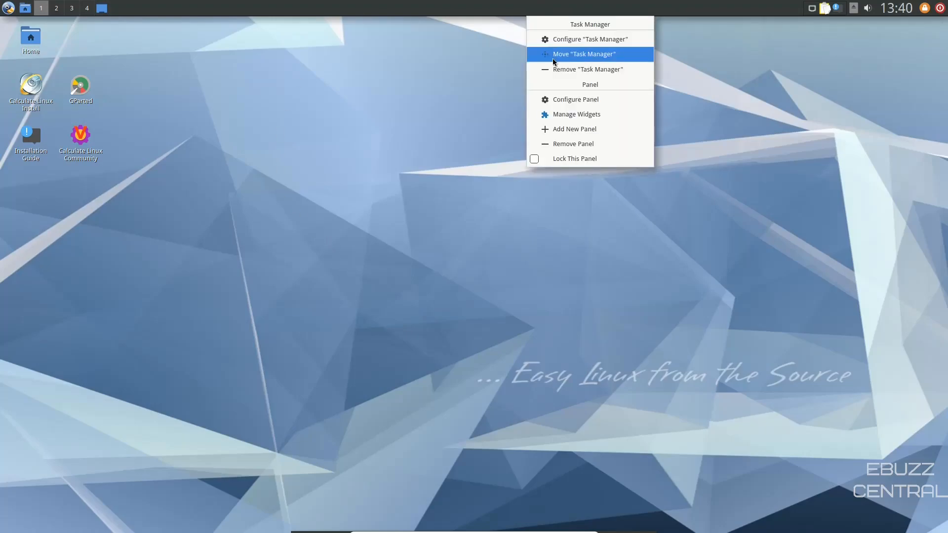
{"action": "mouse_move", "coordinate": [575, 99]}
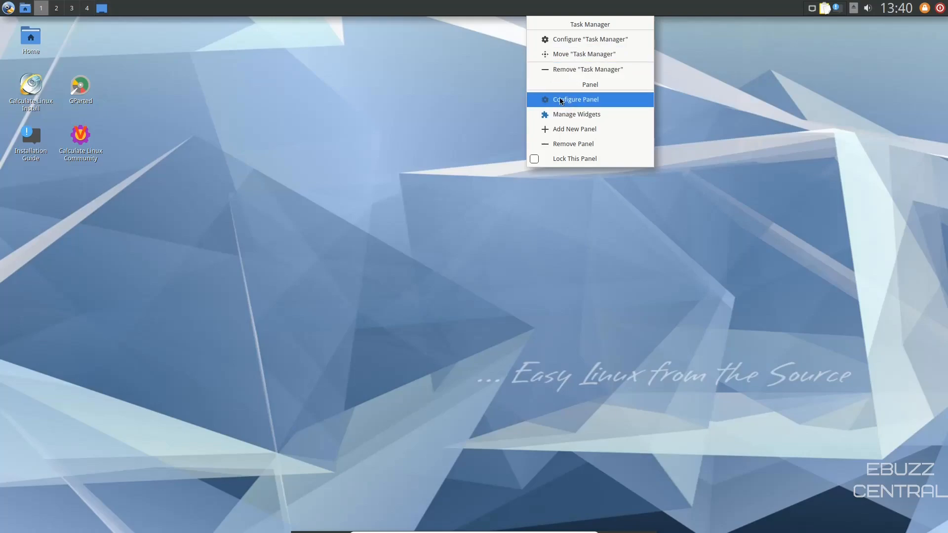
{"action": "left_click", "coordinate": [575, 99]}
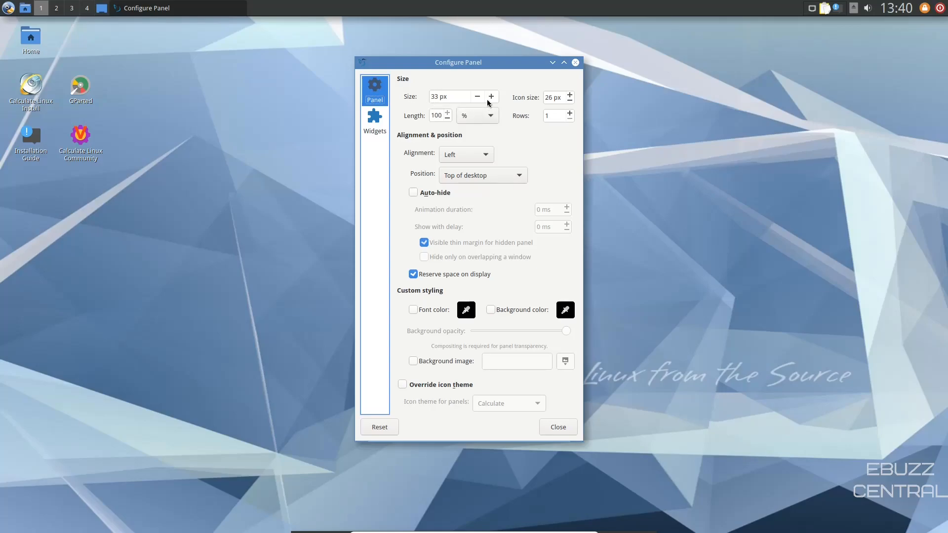
{"action": "left_click", "coordinate": [491, 97]}
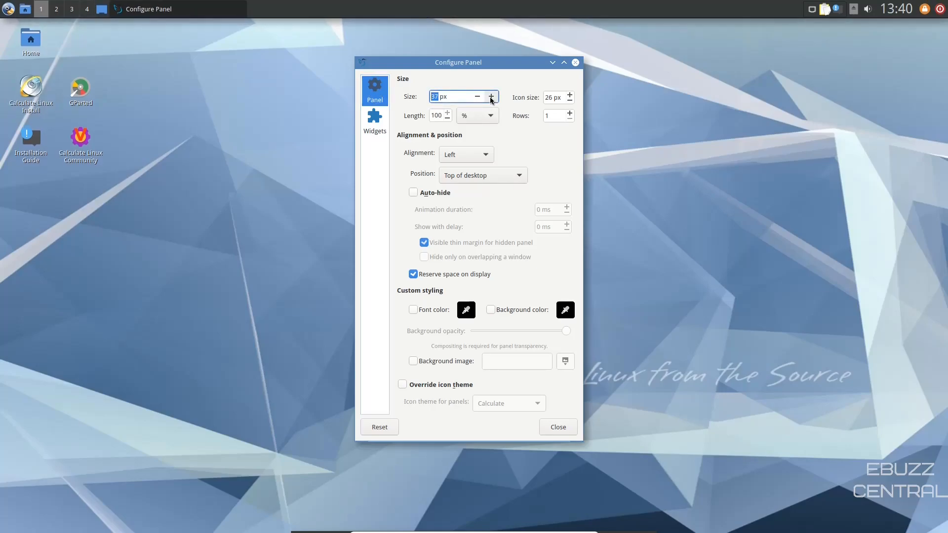
{"action": "left_click", "coordinate": [492, 97]}
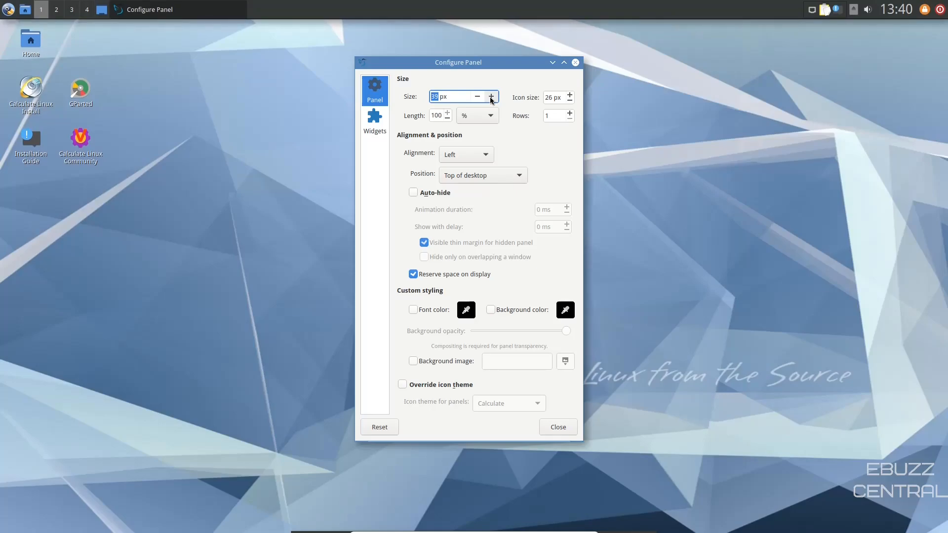
{"action": "left_click", "coordinate": [491, 97]}
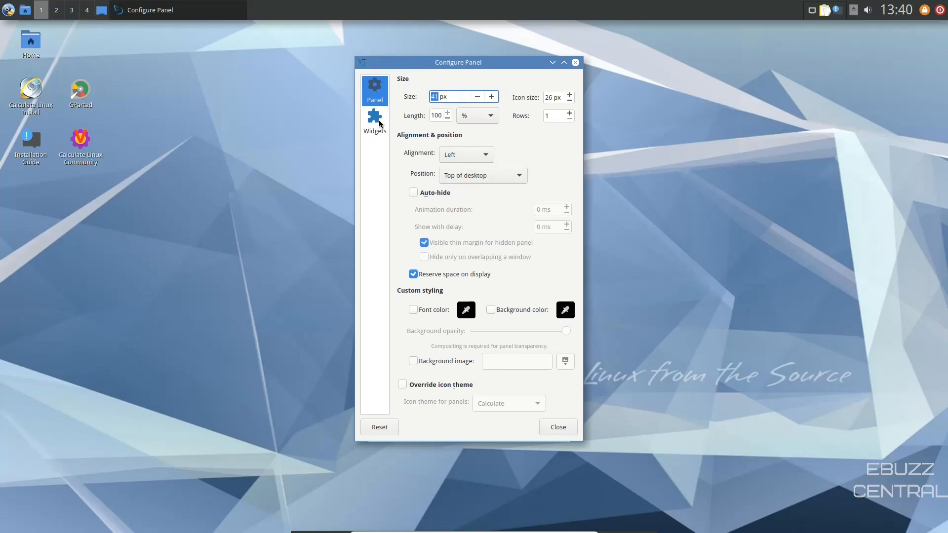
Step: Review the panel's widget list, then close the panel settings
{"action": "left_click", "coordinate": [375, 121]}
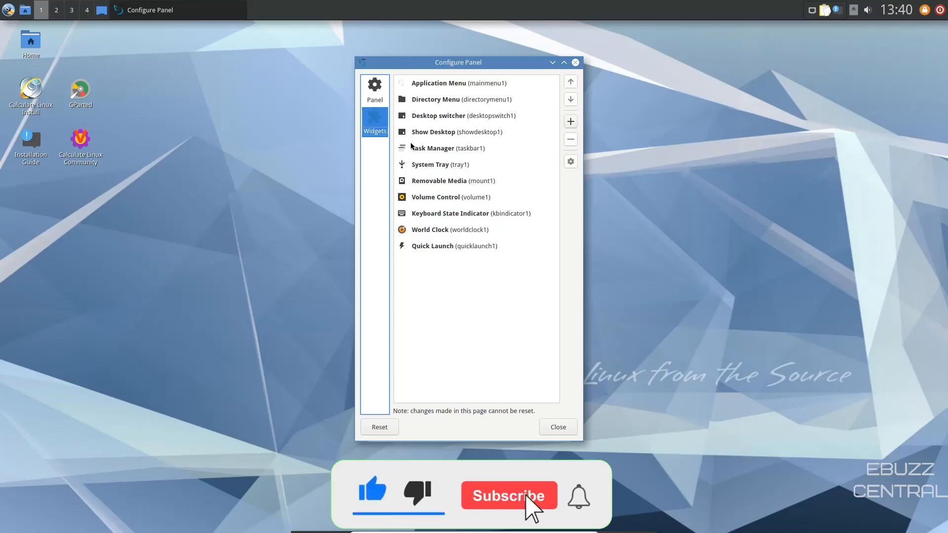
{"action": "left_click", "coordinate": [509, 495]}
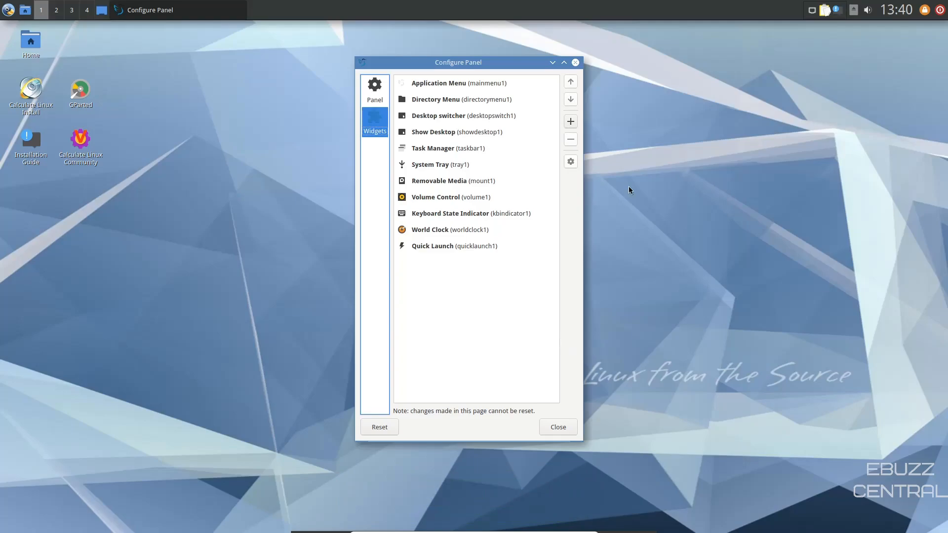
{"action": "mouse_move", "coordinate": [579, 71]}
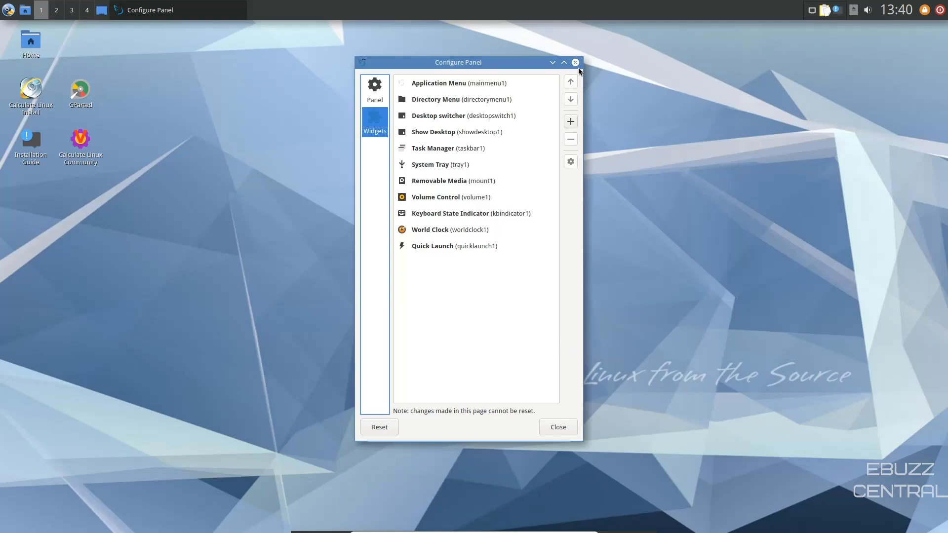
{"action": "left_click", "coordinate": [575, 62]}
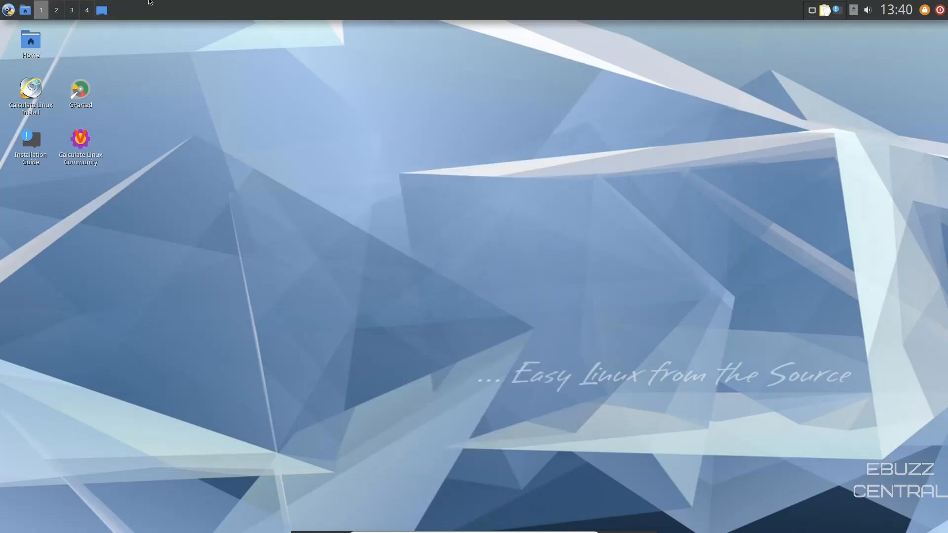
Step: Open the guest home folder in PCManFM-Qt from the home folders list
{"action": "left_click", "coordinate": [56, 10]}
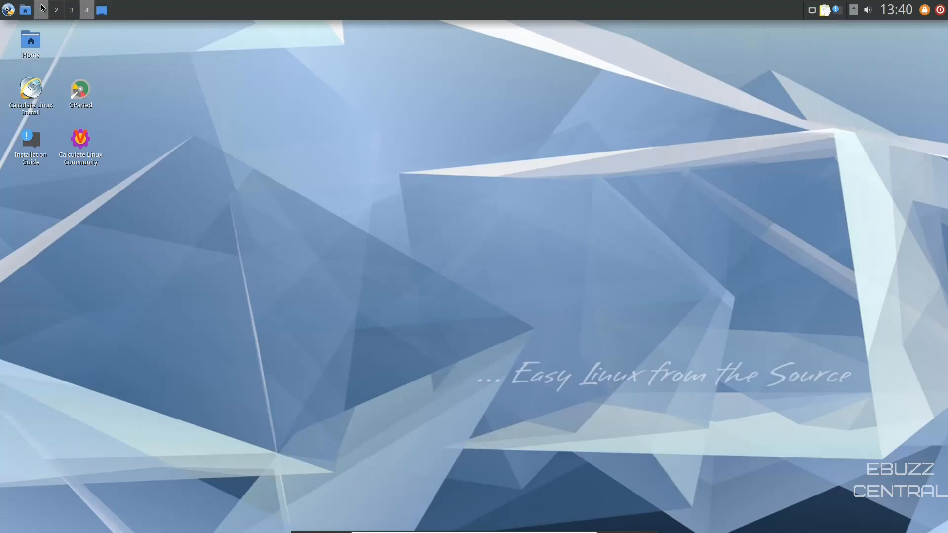
{"action": "left_click", "coordinate": [40, 11]}
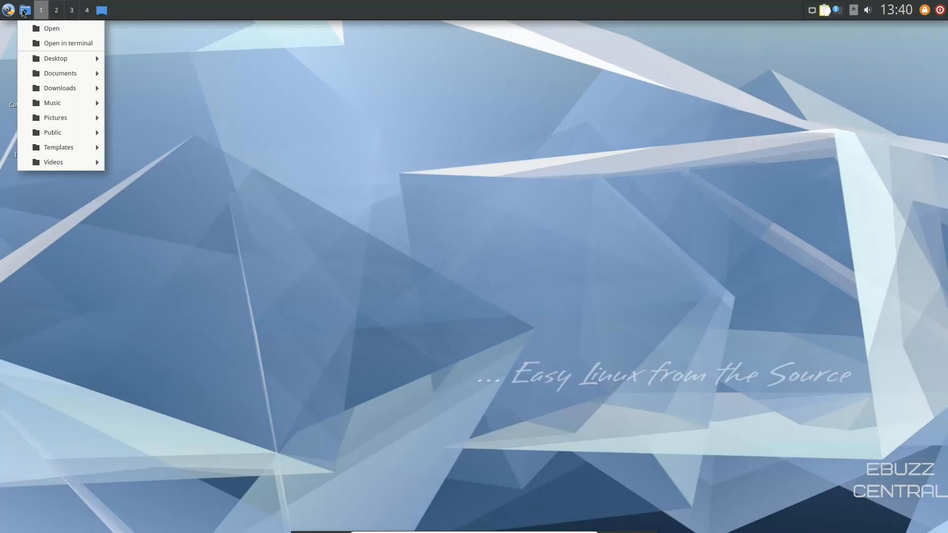
{"action": "left_click", "coordinate": [52, 27]}
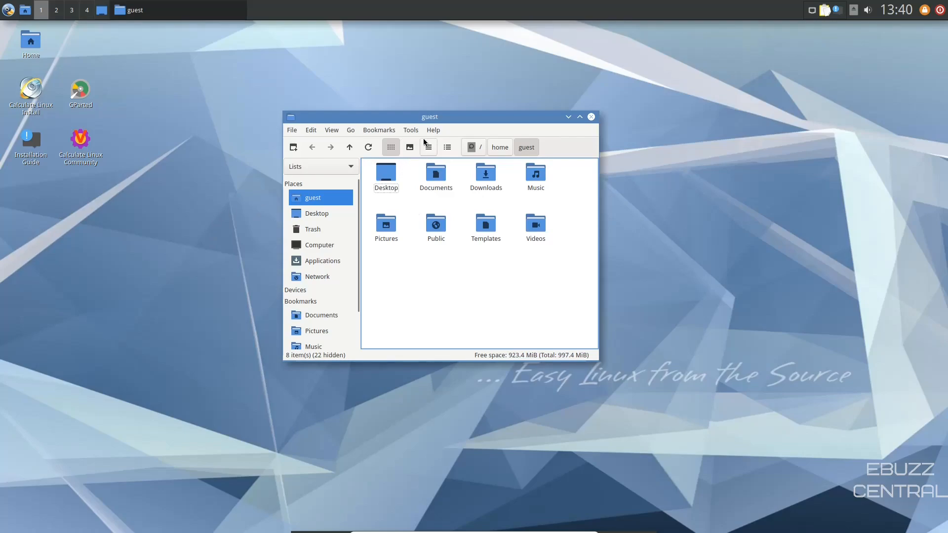
Step: View the file manager's About dialog, then switch to list and detailed views
{"action": "left_click", "coordinate": [433, 129]}
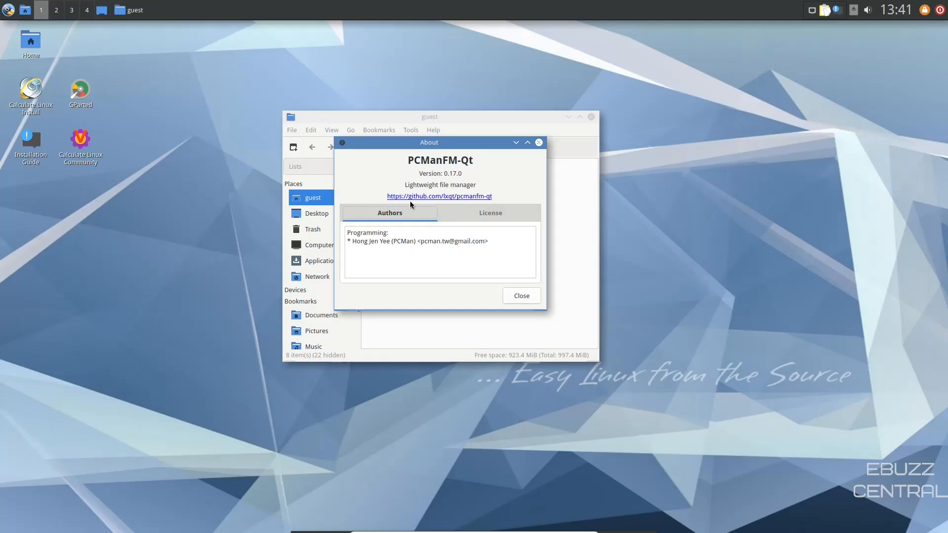
{"action": "left_click", "coordinate": [520, 296]}
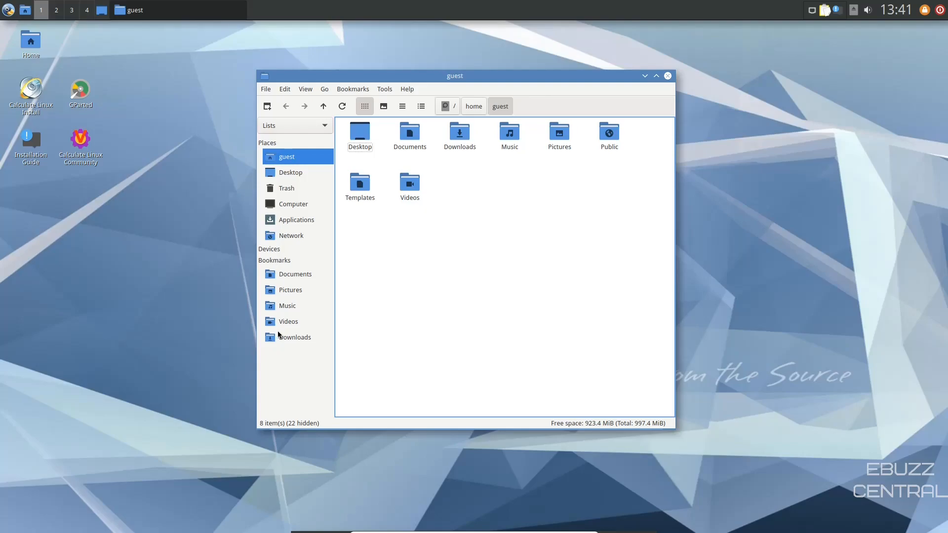
{"action": "mouse_move", "coordinate": [636, 162]}
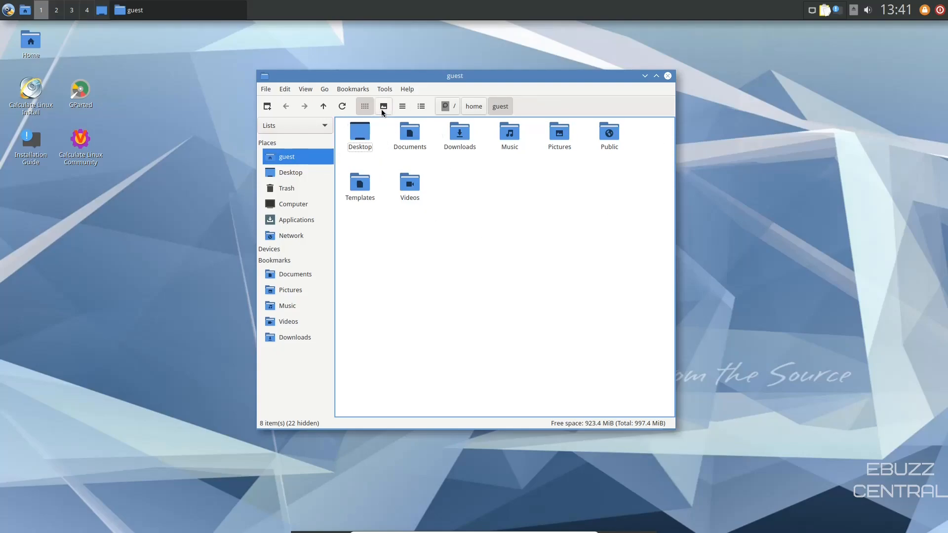
{"action": "left_click", "coordinate": [421, 107]}
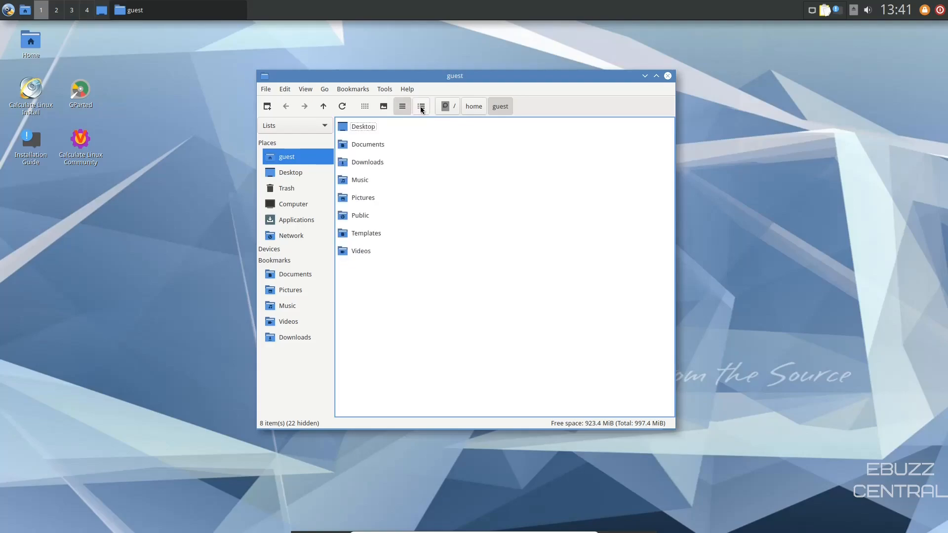
{"action": "left_click", "coordinate": [383, 107]}
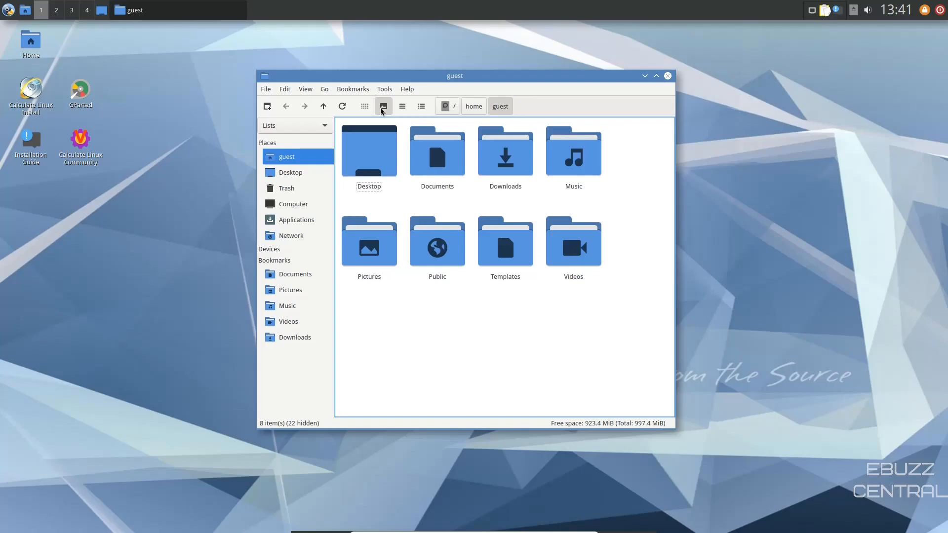
{"action": "mouse_move", "coordinate": [455, 153]}
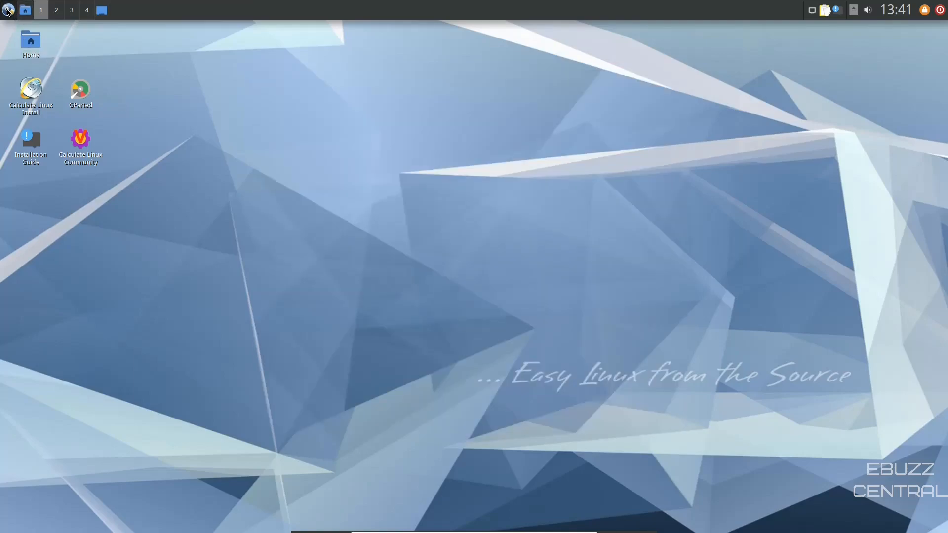
Step: Open the LXQt applications menu listing Accessories like FeatherPad, Galculator and Xarchiver
{"action": "left_click", "coordinate": [8, 11]}
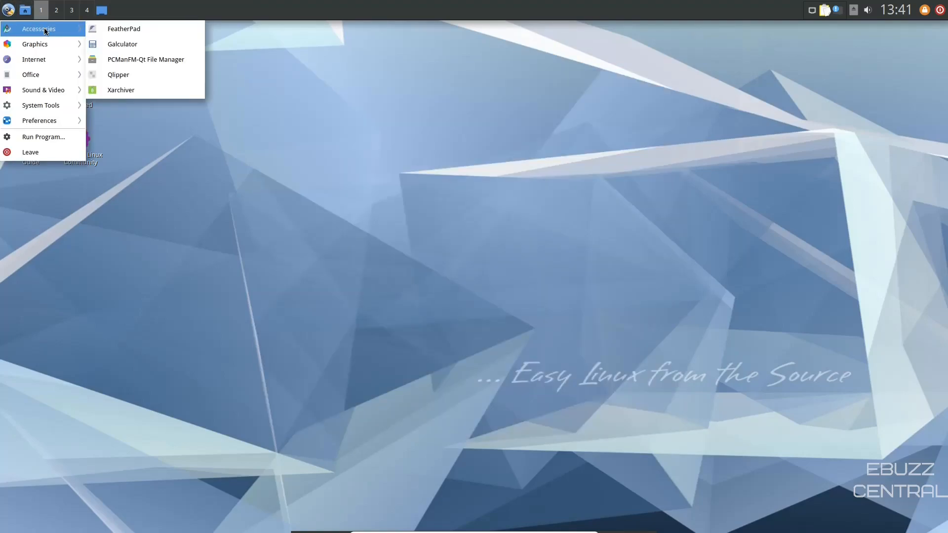
{"action": "mouse_move", "coordinate": [35, 43]}
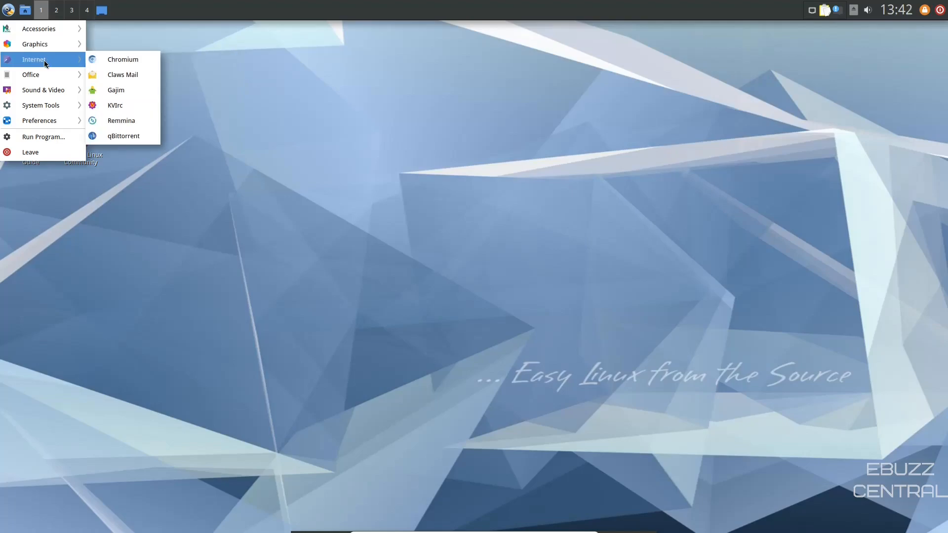
{"action": "mouse_move", "coordinate": [42, 74]}
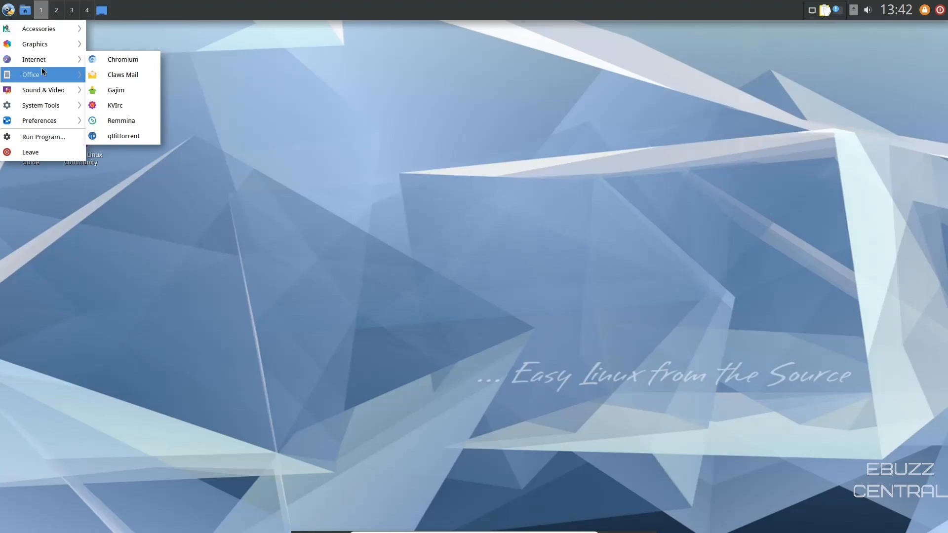
{"action": "mouse_move", "coordinate": [43, 89]}
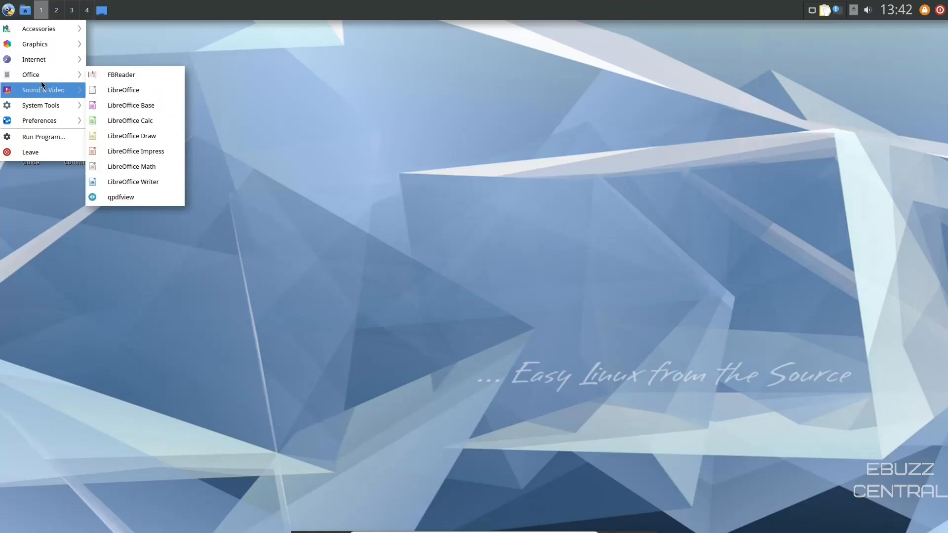
{"action": "mouse_move", "coordinate": [43, 89]}
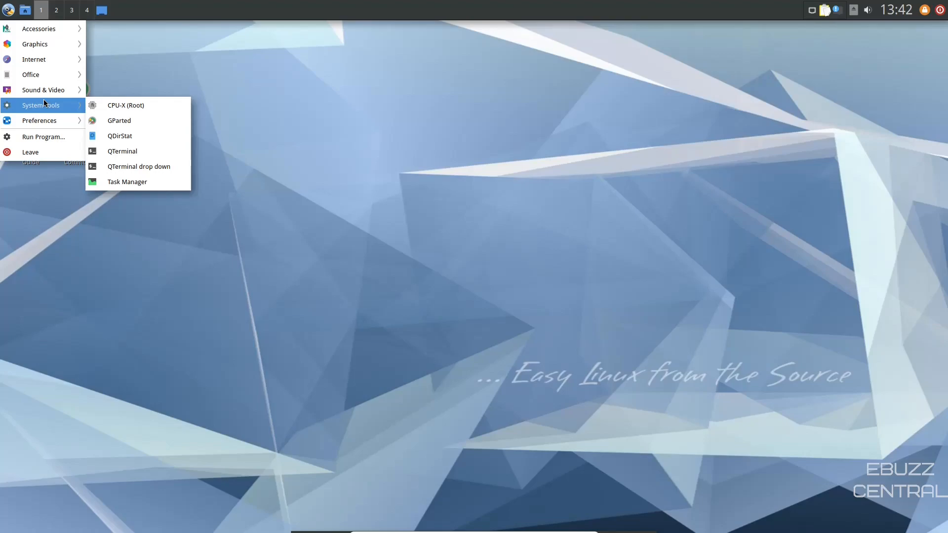
{"action": "mouse_move", "coordinate": [122, 151]}
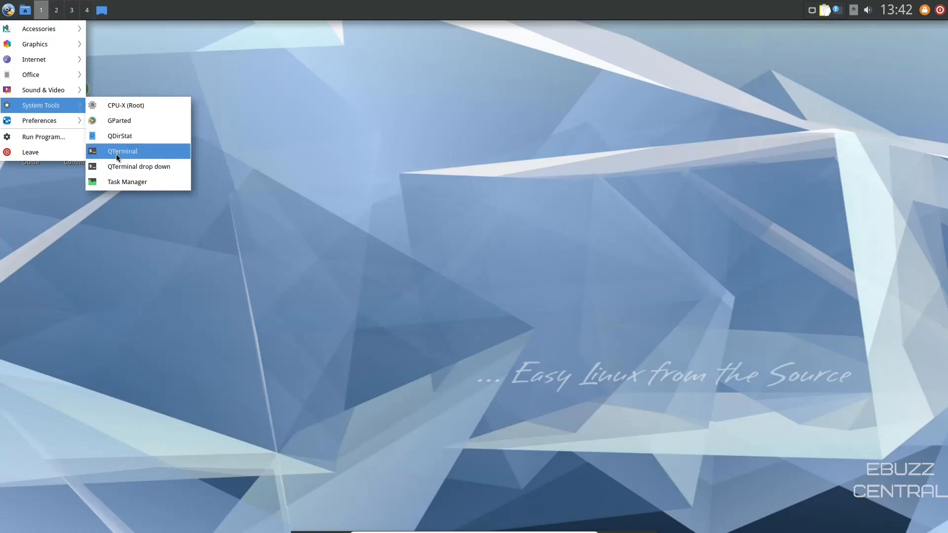
Step: Launch QTerminal from the System Tools category of the applications menu
{"action": "left_click", "coordinate": [122, 151]}
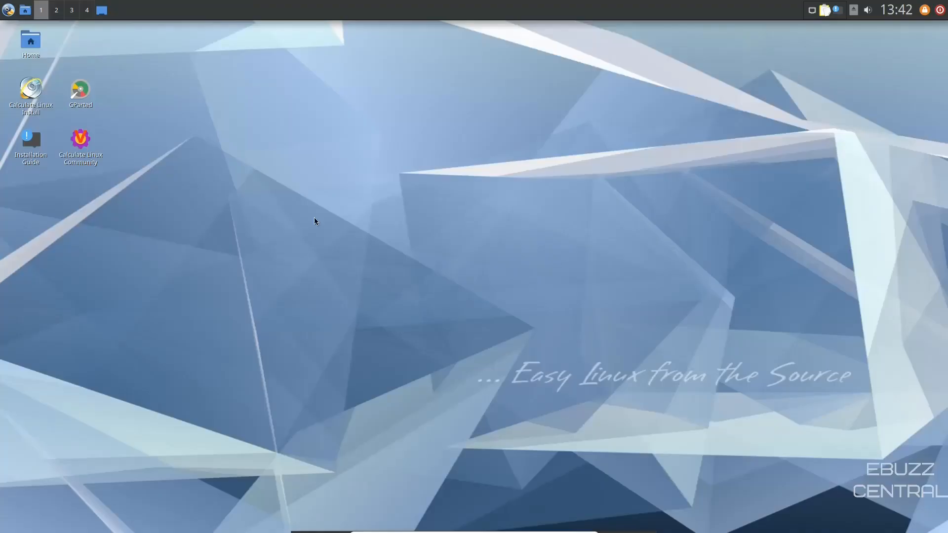
Step: Open LXQt Configuration Center from the menu and view the Icons Theme and LXQt Theme pages
{"action": "left_click", "coordinate": [9, 10]}
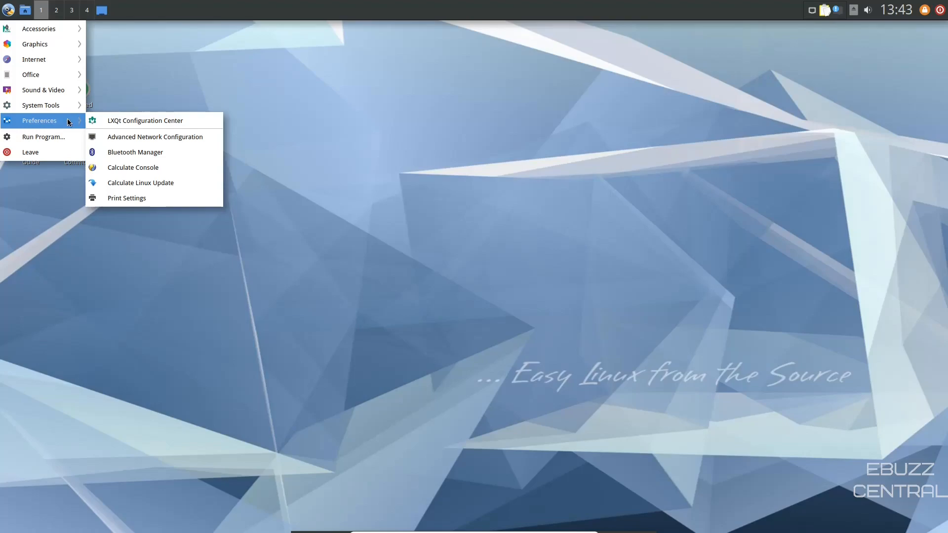
{"action": "left_click", "coordinate": [144, 120]}
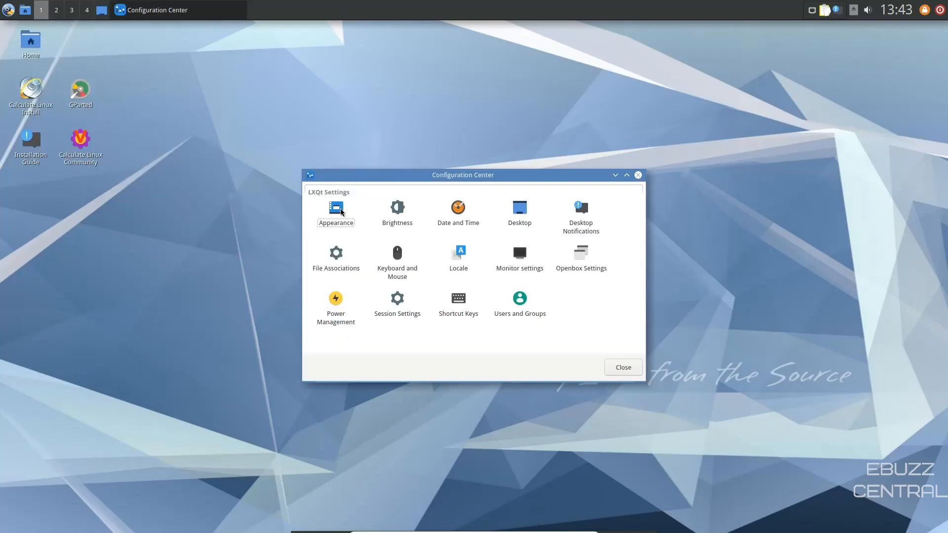
{"action": "mouse_move", "coordinate": [504, 210]}
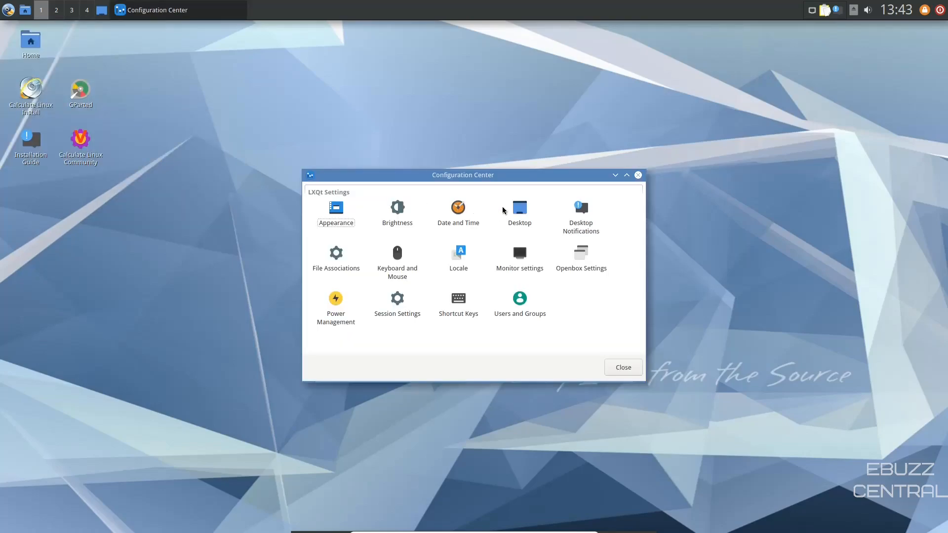
{"action": "mouse_move", "coordinate": [582, 253]}
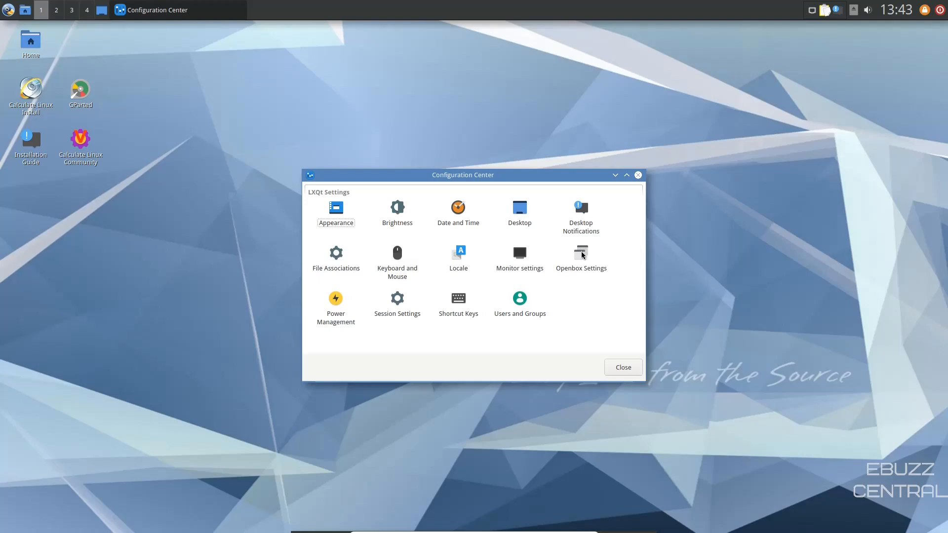
{"action": "mouse_move", "coordinate": [519, 257]}
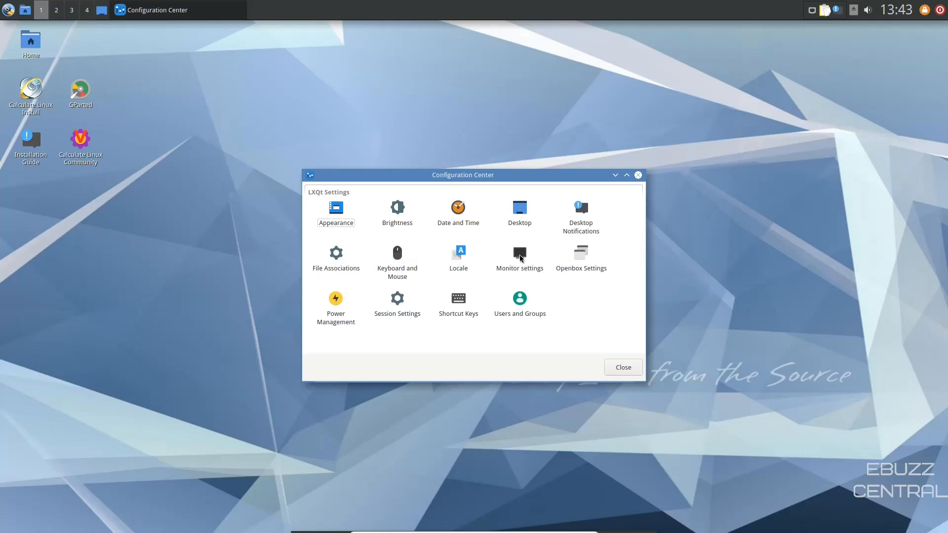
{"action": "mouse_move", "coordinate": [458, 300]}
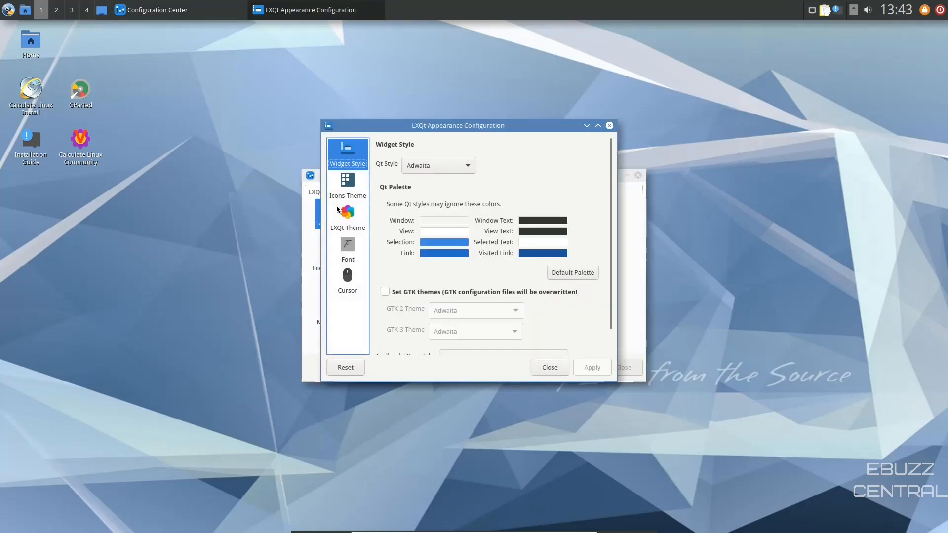
{"action": "mouse_move", "coordinate": [408, 210]}
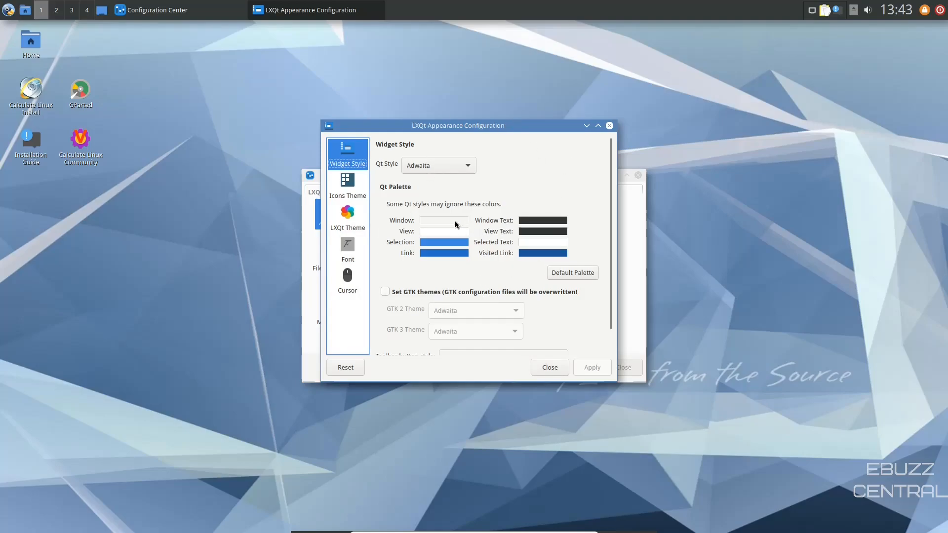
{"action": "left_click", "coordinate": [347, 183]}
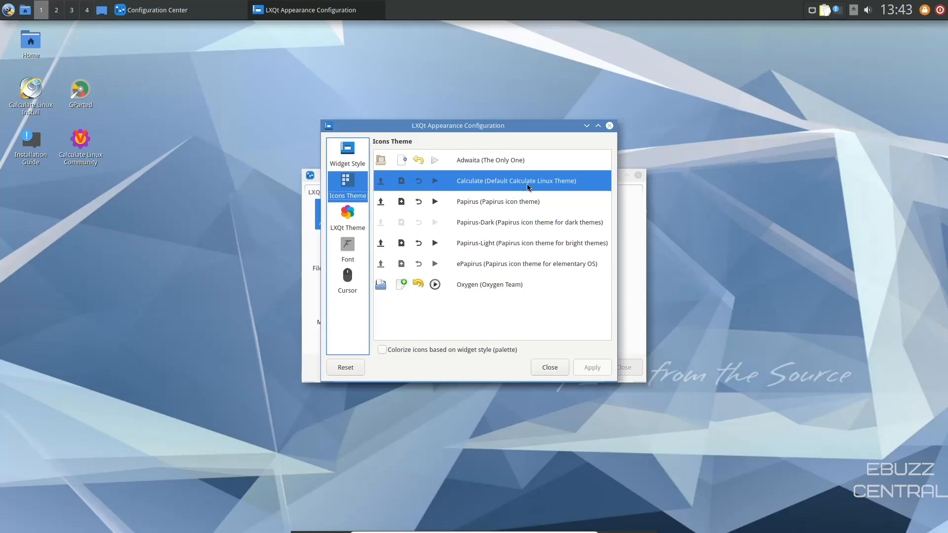
{"action": "left_click", "coordinate": [347, 218]}
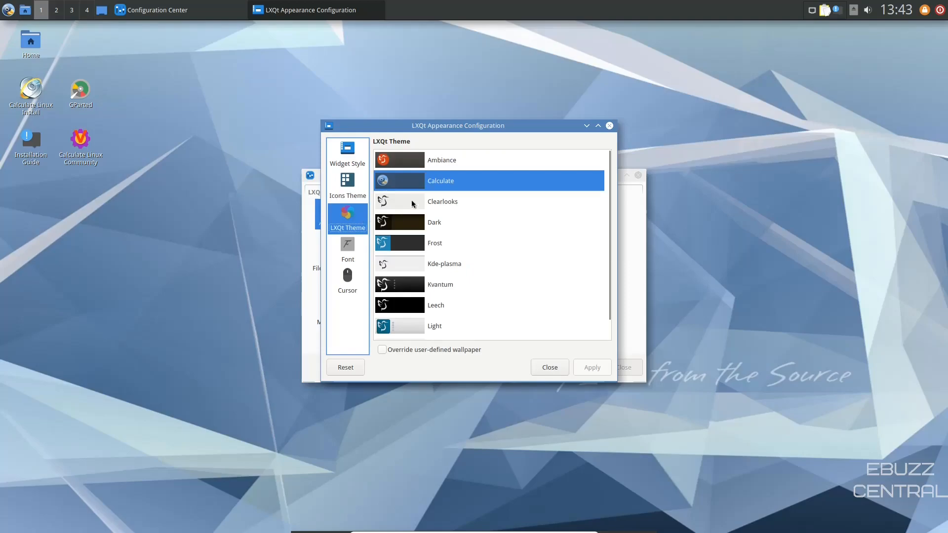
{"action": "mouse_move", "coordinate": [418, 242]}
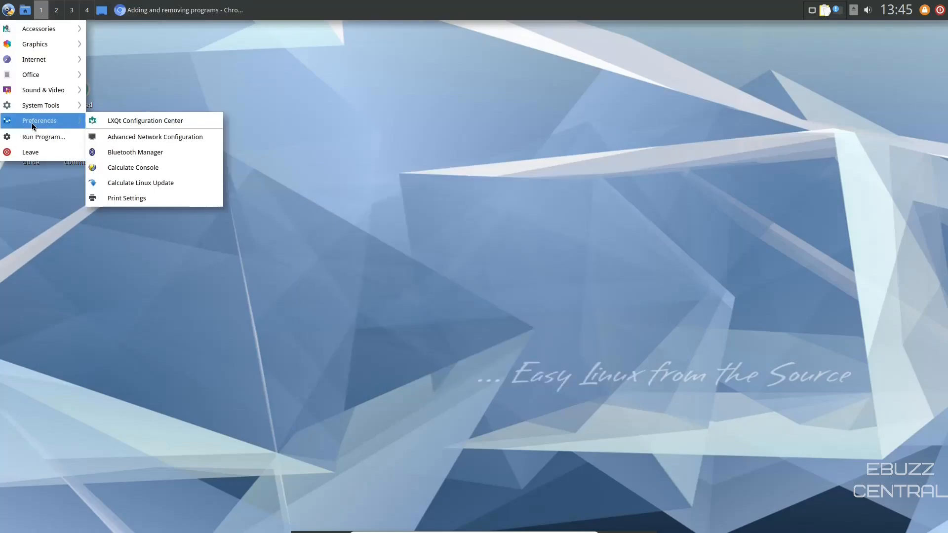
{"action": "mouse_move", "coordinate": [30, 152]}
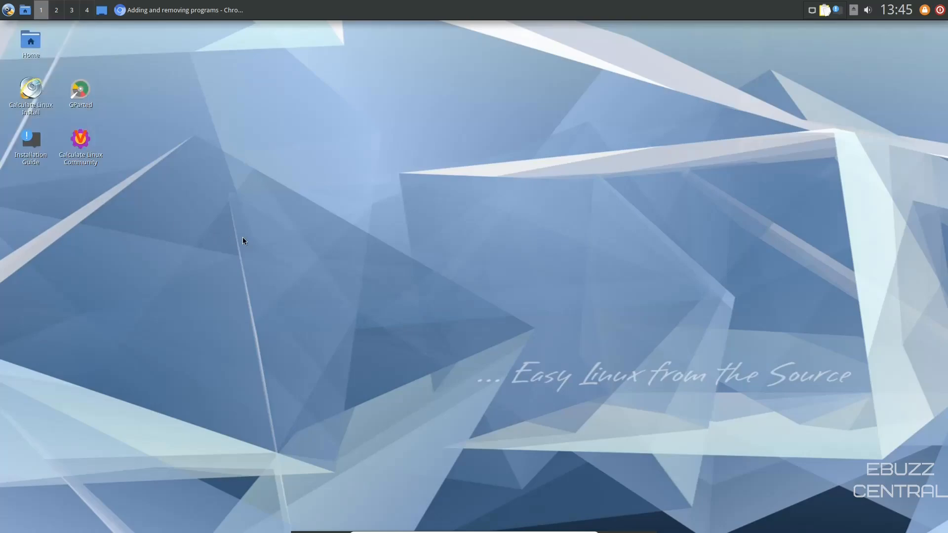
Step: Restore Chromium, scroll to the end of the Add and remove programs guide, and close it
{"action": "left_click", "coordinate": [121, 10]}
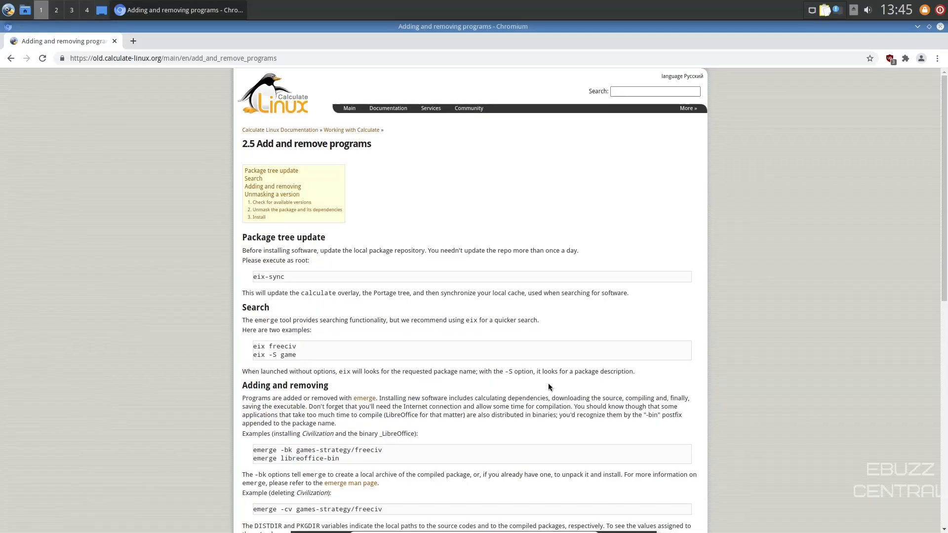
{"action": "mouse_move", "coordinate": [546, 390]}
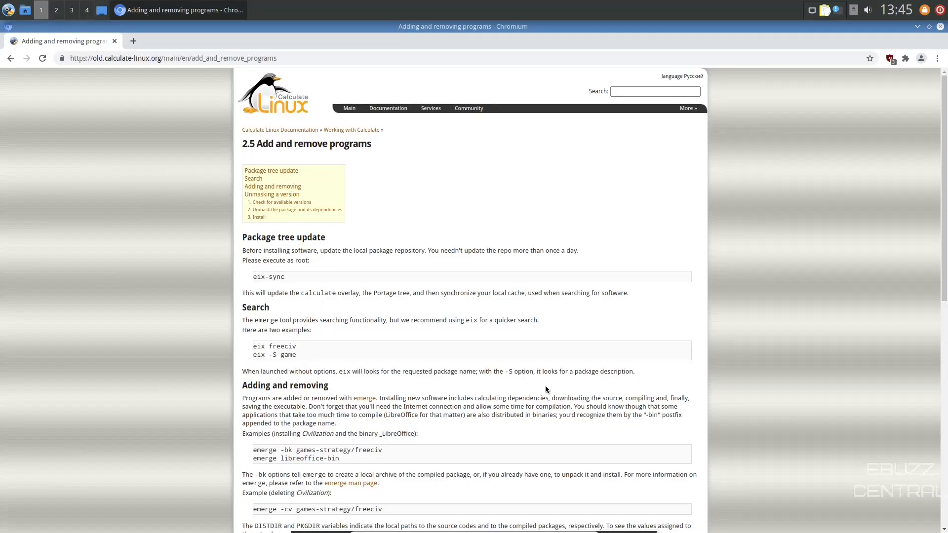
{"action": "mouse_move", "coordinate": [484, 335]}
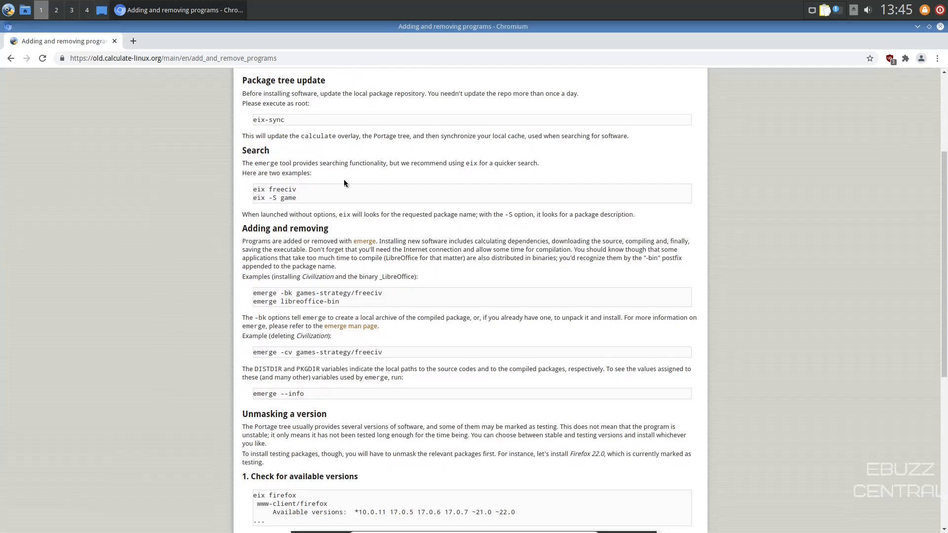
{"action": "scroll", "scroll_direction": "down", "scroll_amount": 3}
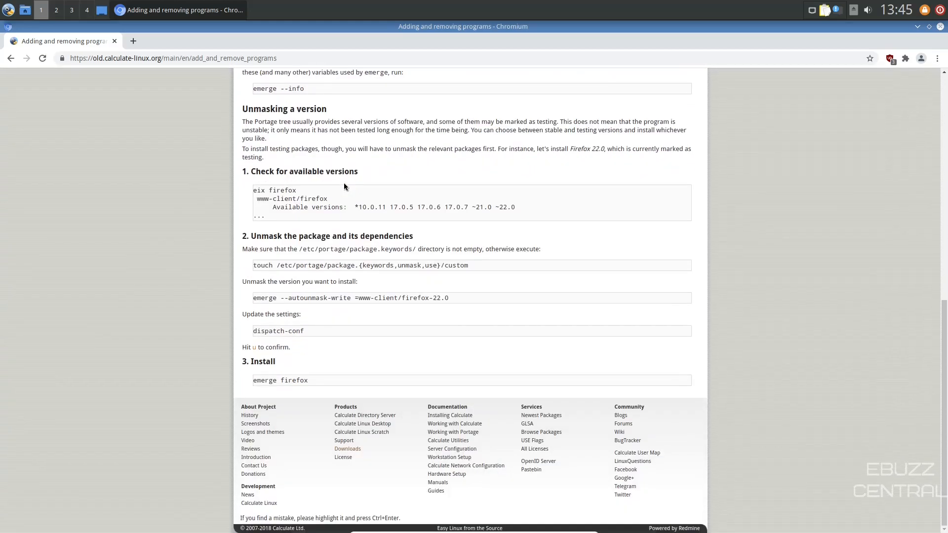
{"action": "mouse_move", "coordinate": [267, 375]}
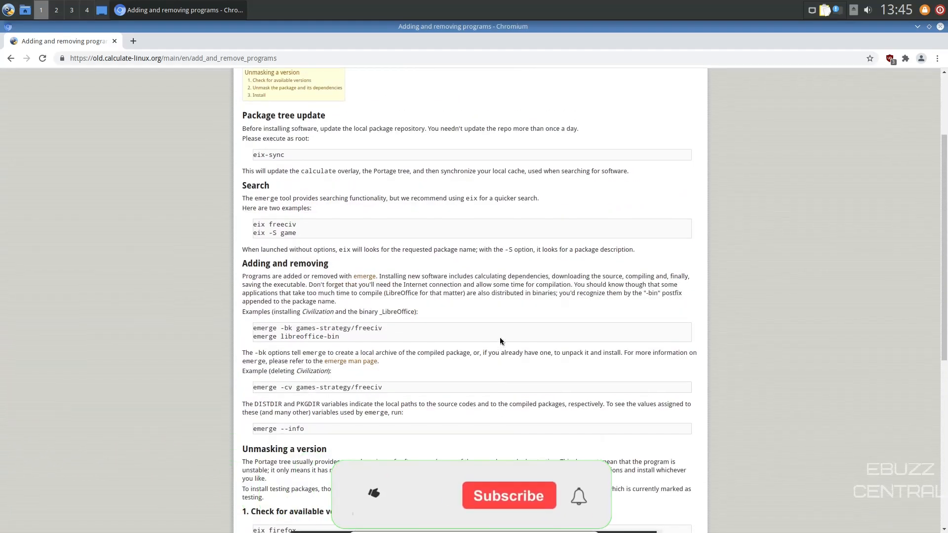
{"action": "scroll", "scroll_direction": "down", "scroll_amount": 3}
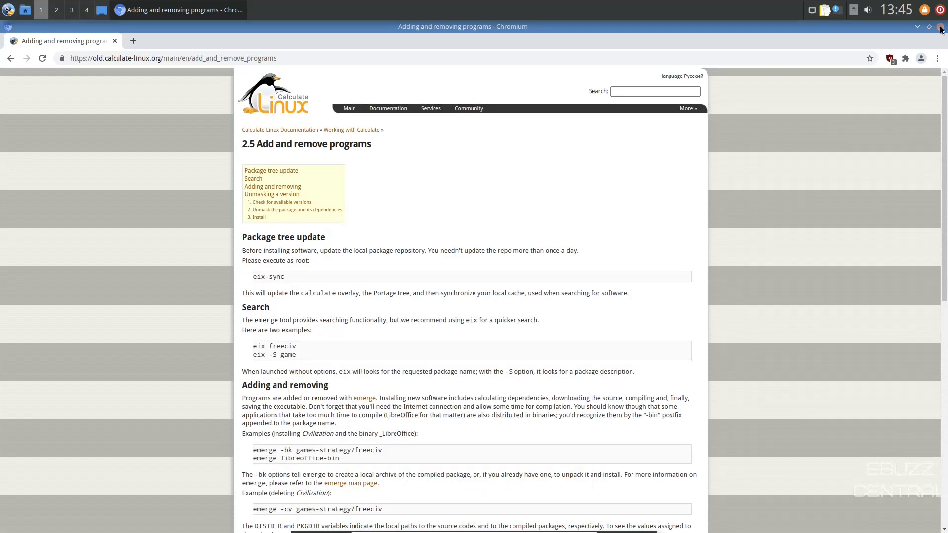
{"action": "left_click", "coordinate": [917, 26]}
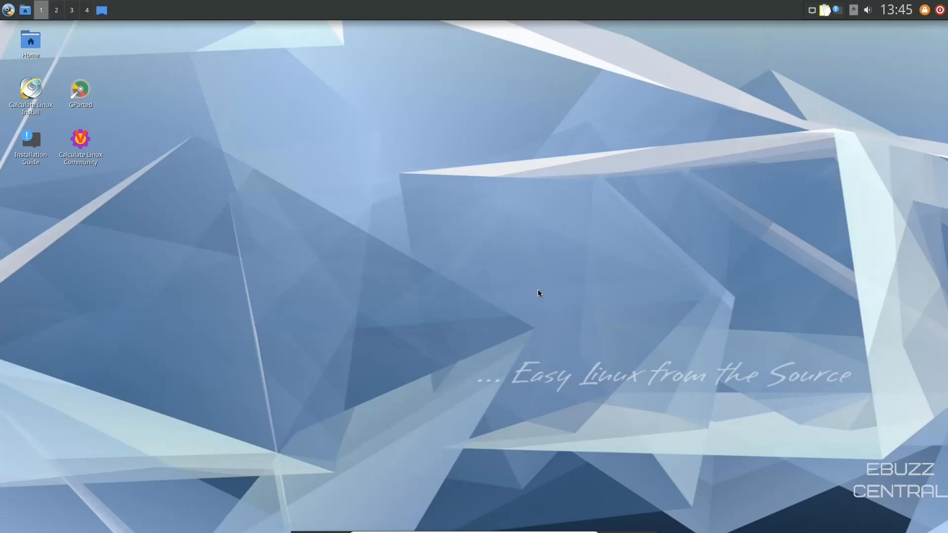